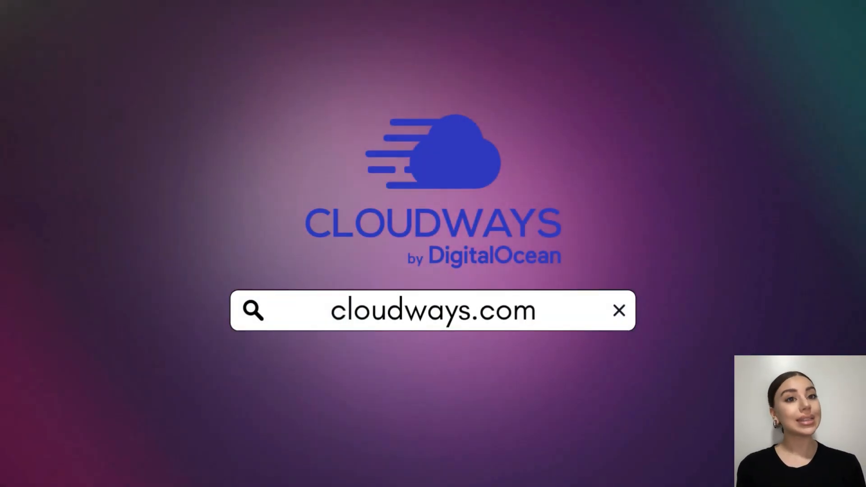
Step: Bring up the Products menu listing products, applications, cloud providers and add-ons
left_click(241, 31)
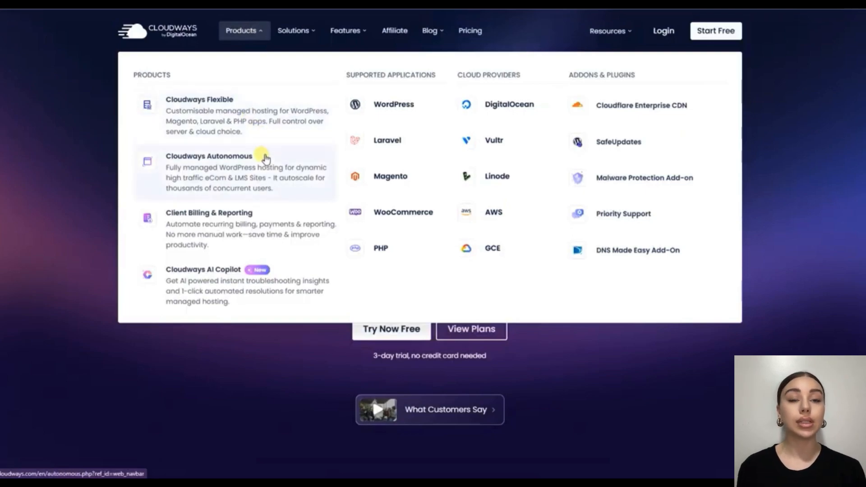
mouse_move(271, 210)
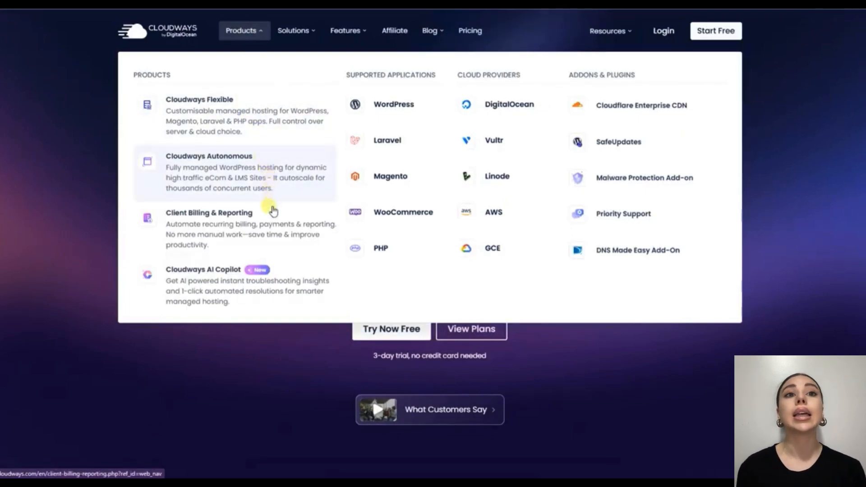
mouse_move(279, 234)
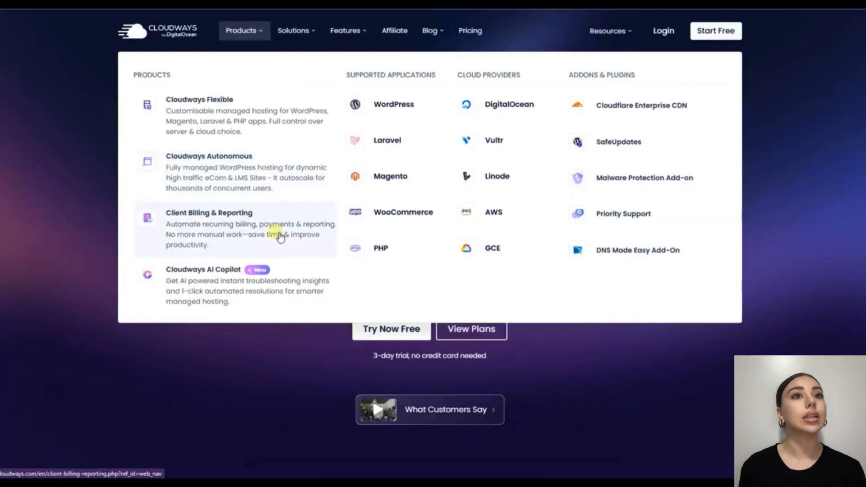
mouse_move(291, 282)
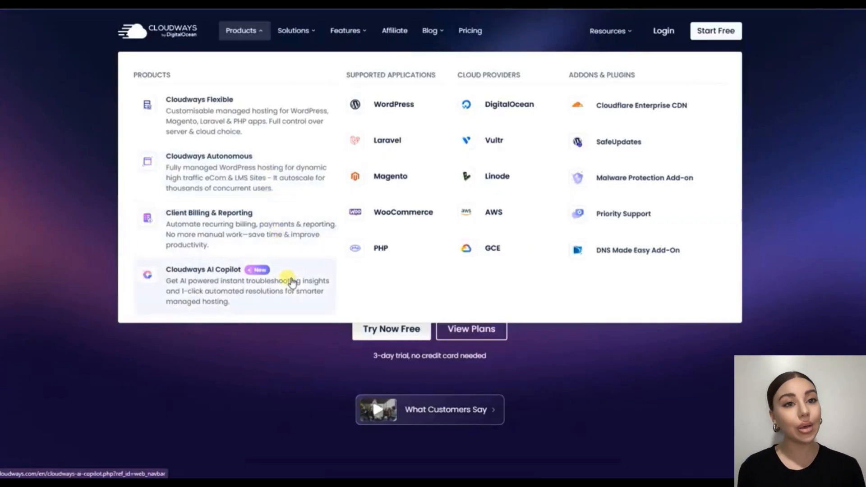
mouse_move(356, 284)
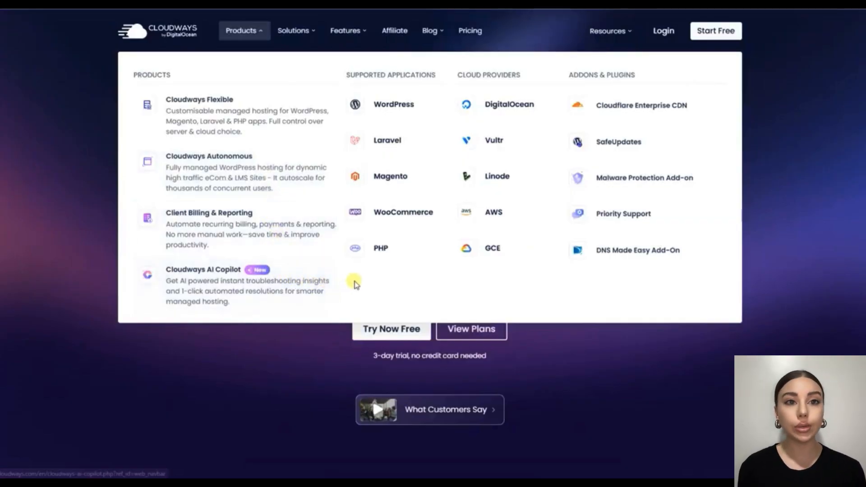
mouse_move(393, 103)
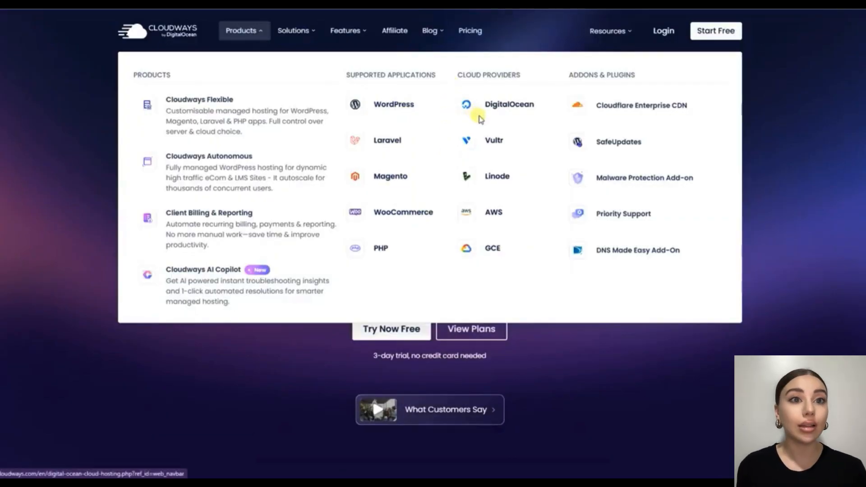
mouse_move(496, 175)
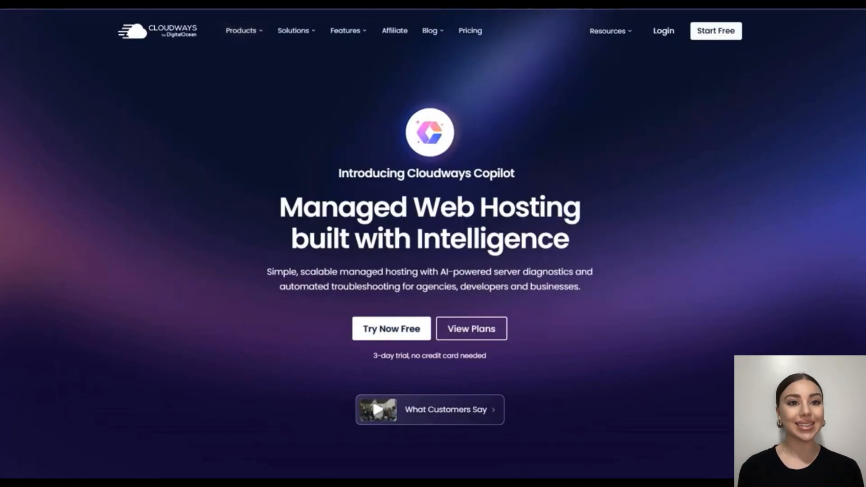
mouse_move(362, 40)
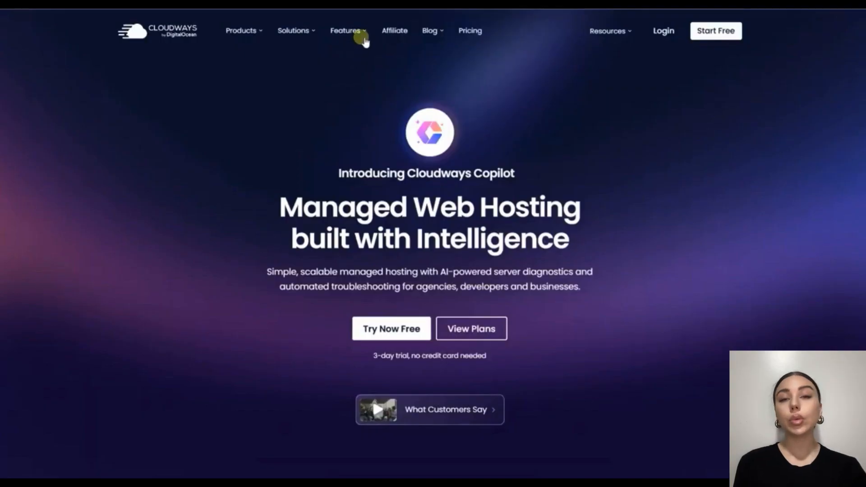
Step: Bring up the Features menu with Performance, 24/7 Support, Security and Ease of Use
left_click(345, 31)
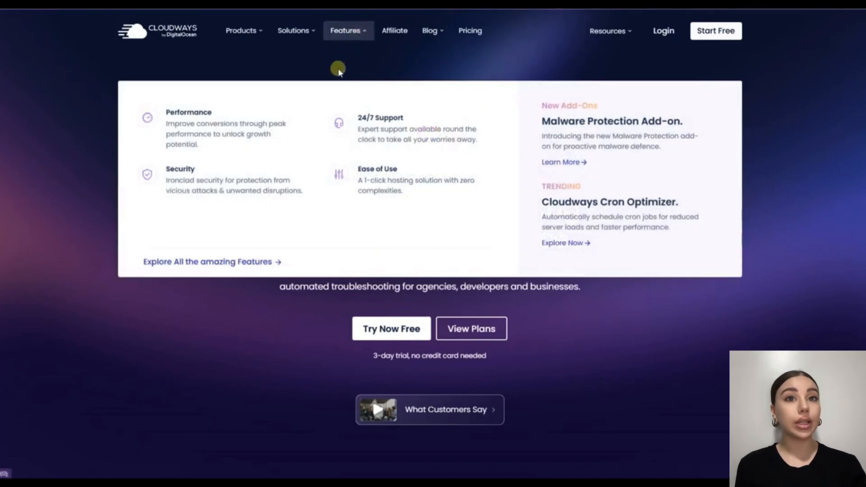
mouse_move(298, 179)
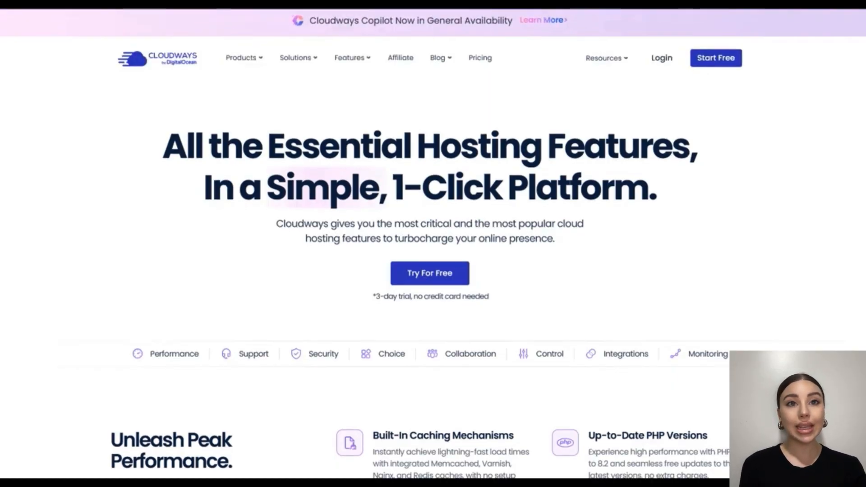
Step: Scroll the Features page through the Performance and 24/7 Support sections to managed security
scroll("down", 3)
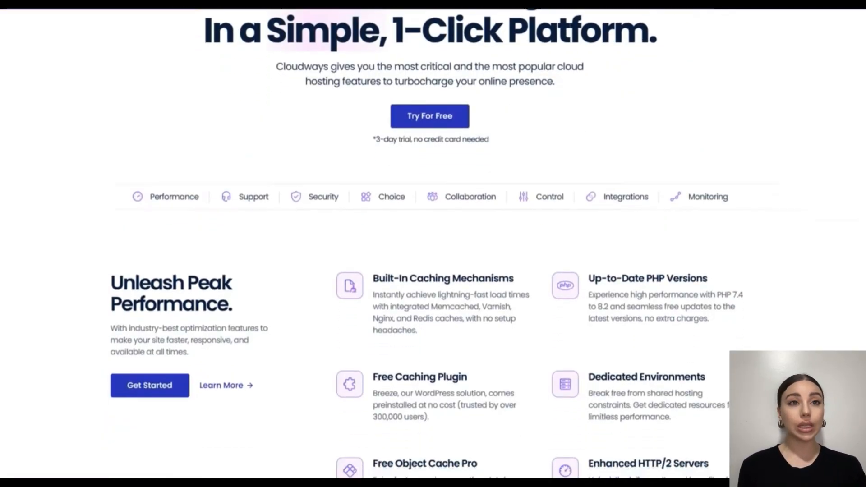
scroll("down", 3)
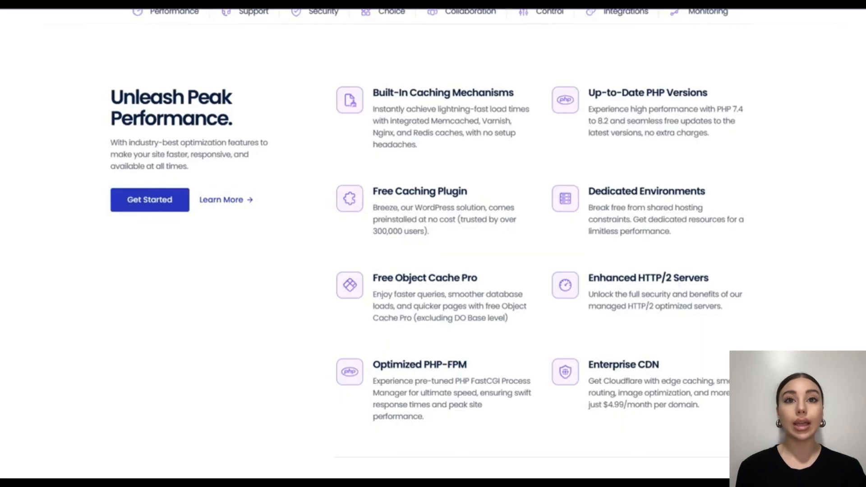
scroll("down", 3)
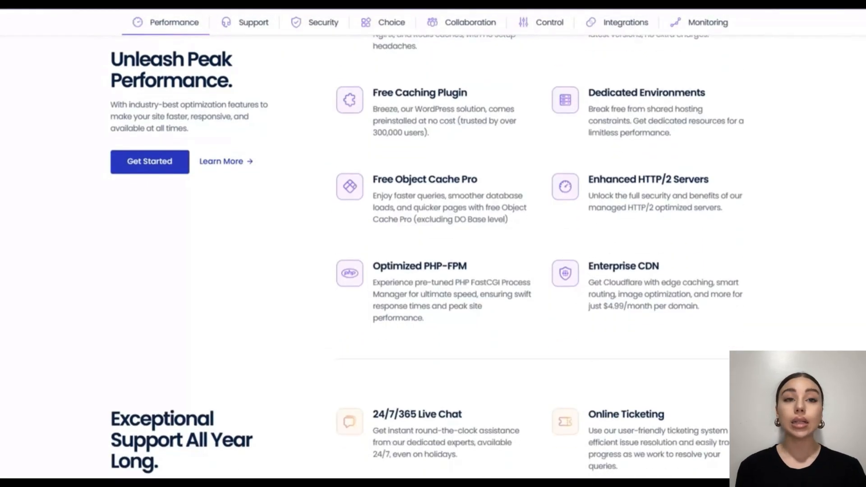
scroll("down", 3)
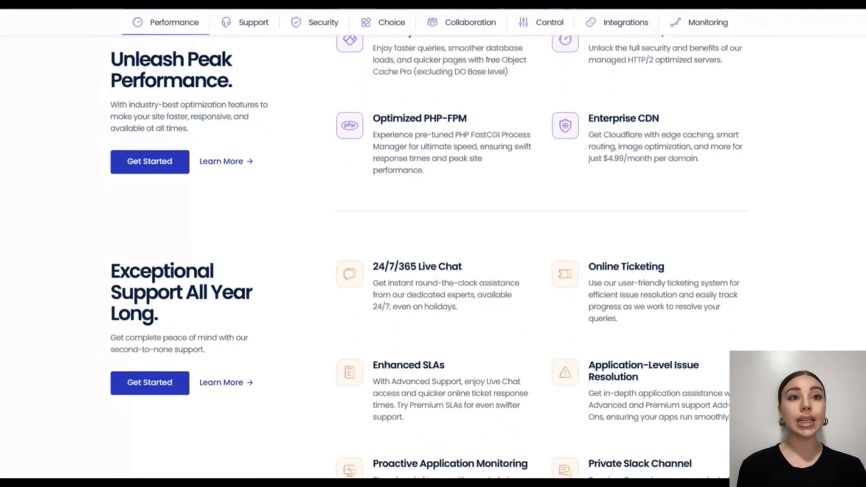
scroll("down", 3)
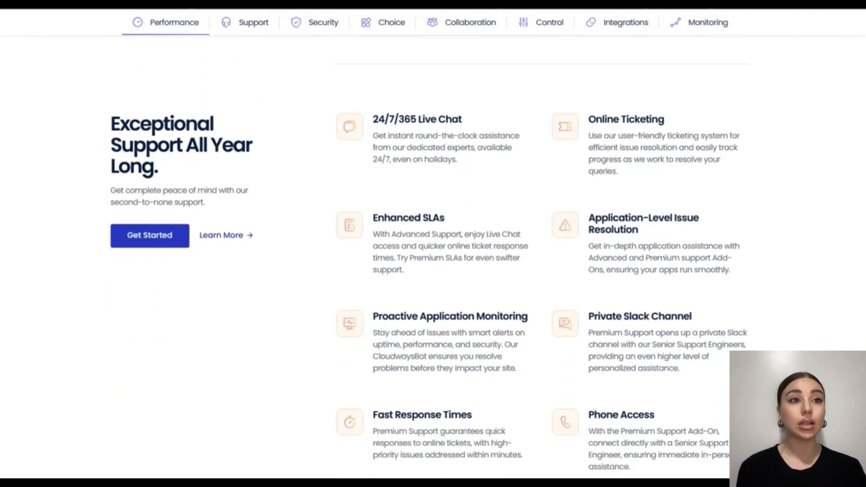
scroll("down", 3)
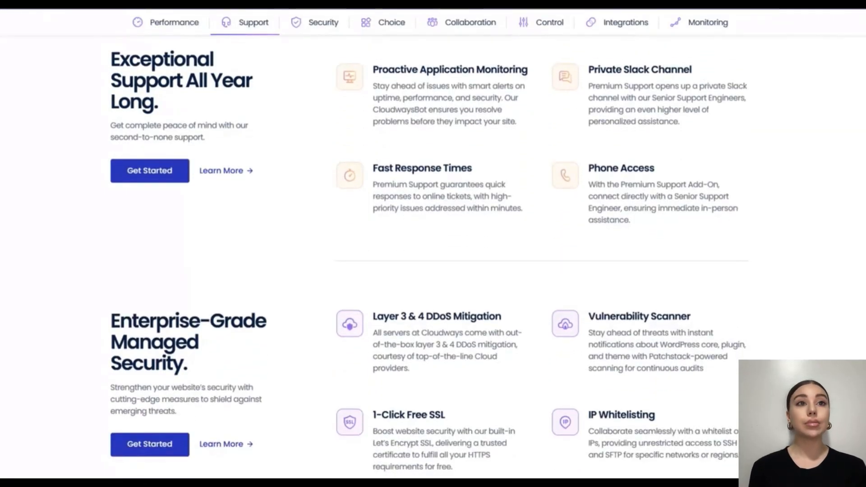
Step: Scroll through the managed security features until the Web Application Firewall banner appears
scroll("down", 3)
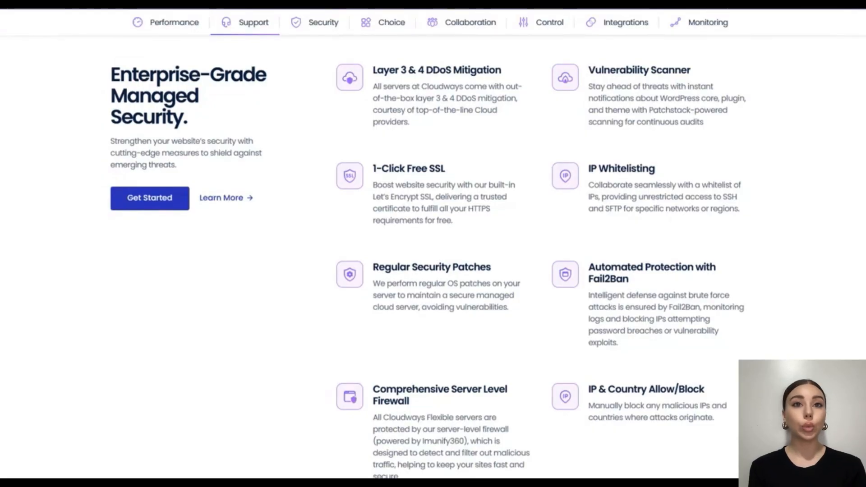
scroll("down", 3)
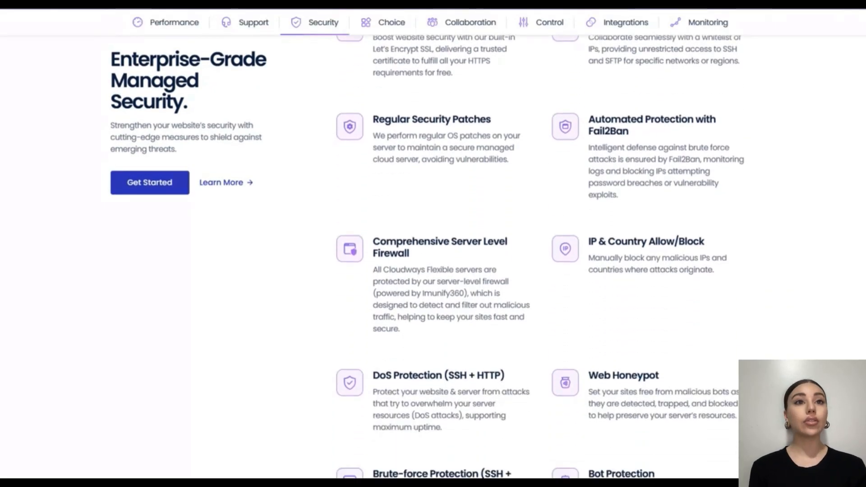
scroll("down", 3)
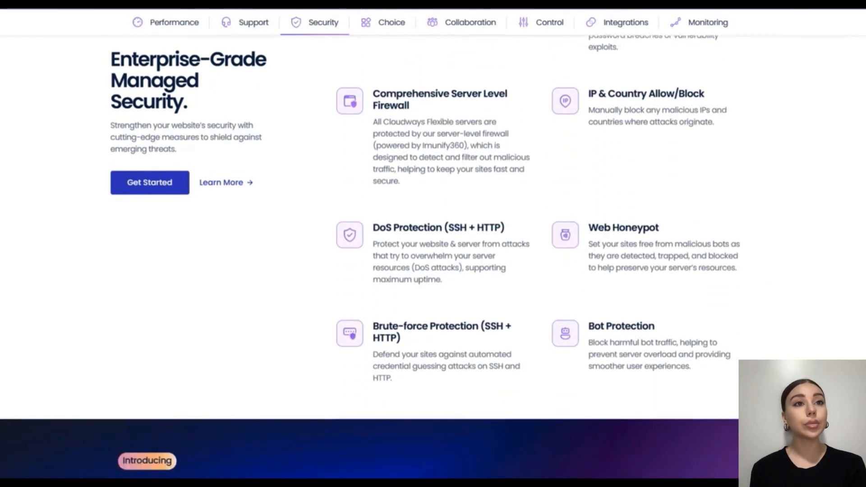
scroll("down", 3)
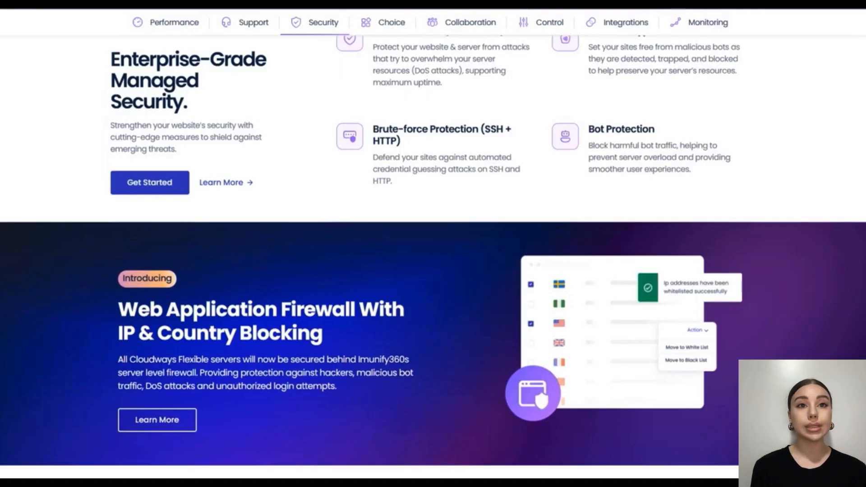
Step: Scroll the Features page through the Control and Integrations add-on sections
scroll("down", 3)
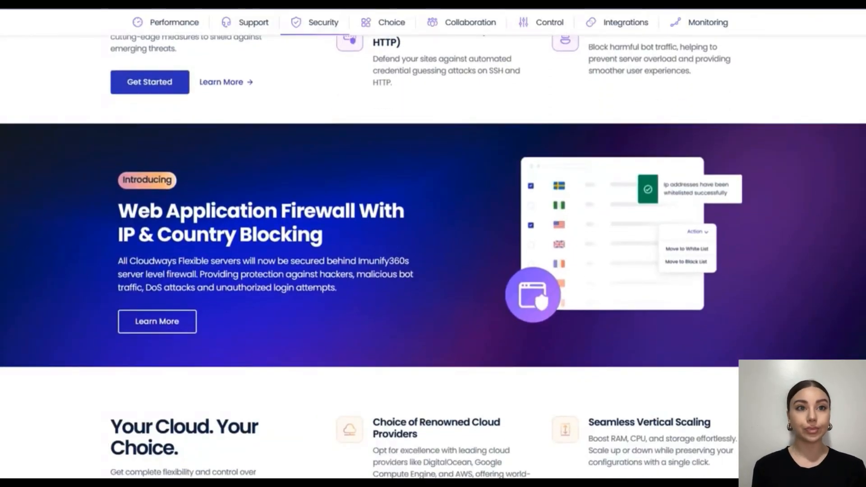
scroll("down", 3)
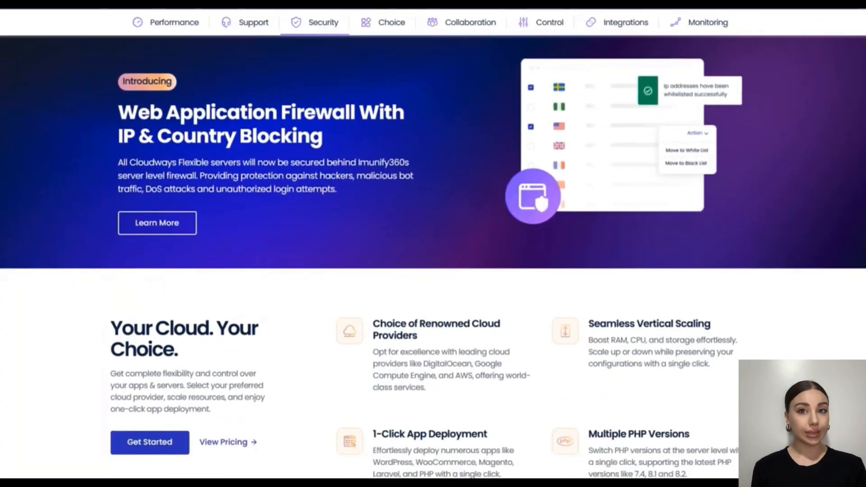
scroll("down", 3)
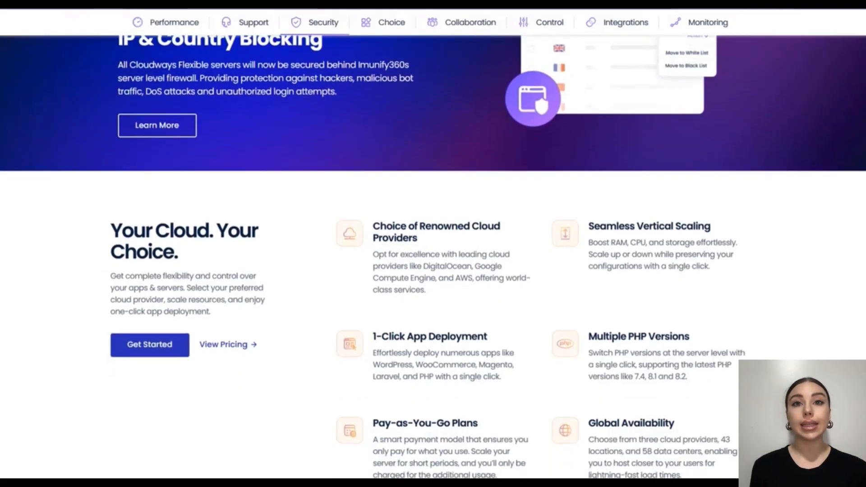
scroll("down", 3)
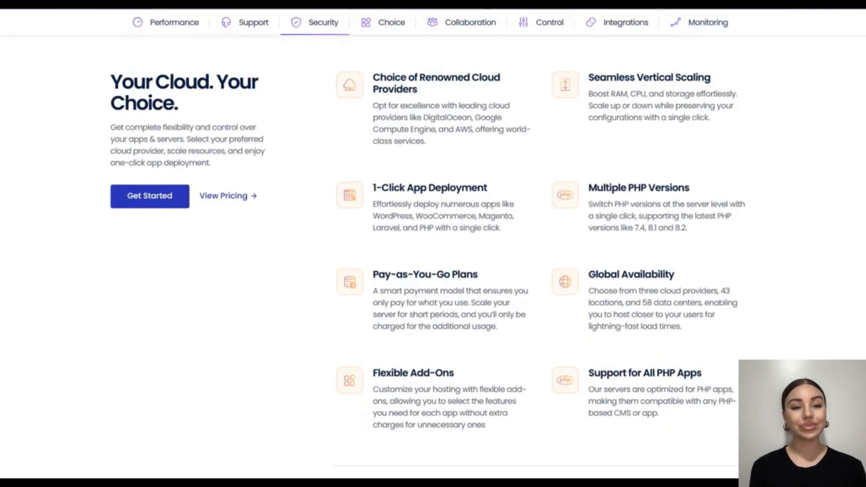
scroll("down", 3)
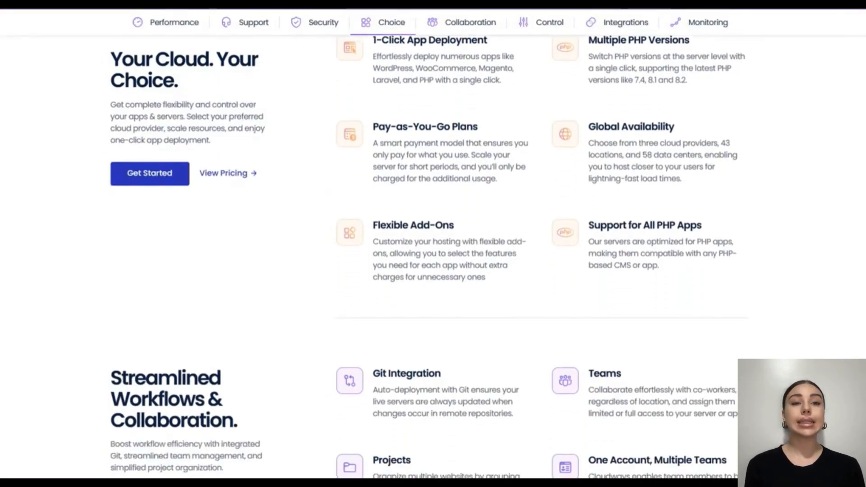
scroll("down", 3)
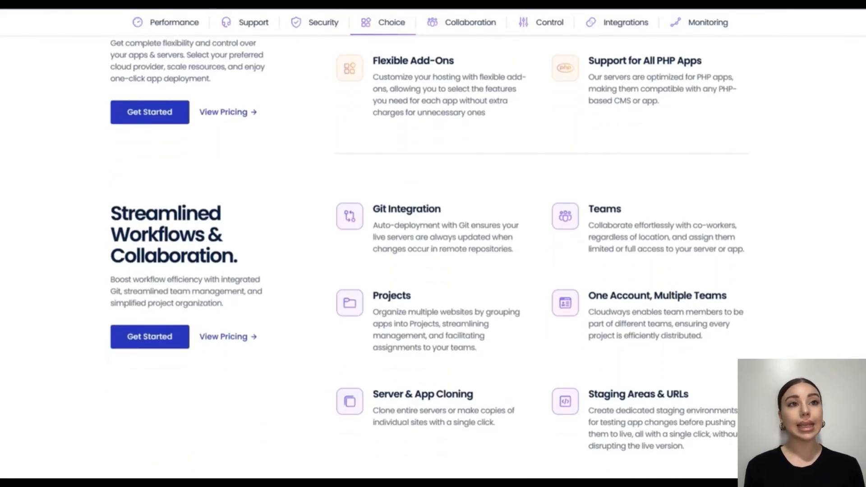
scroll("down", 3)
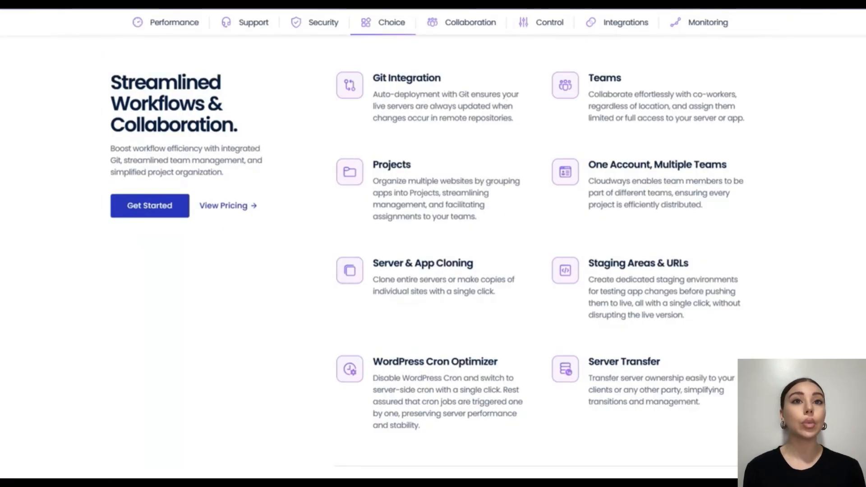
scroll("down", 3)
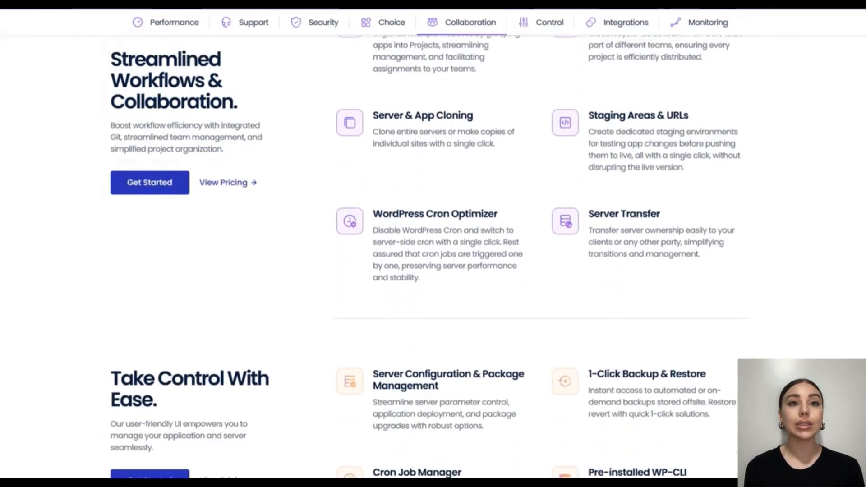
scroll("down", 3)
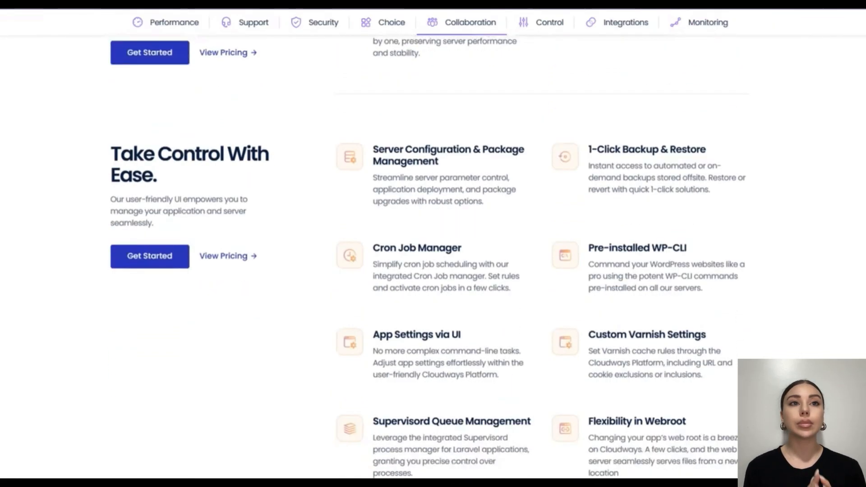
scroll("down", 3)
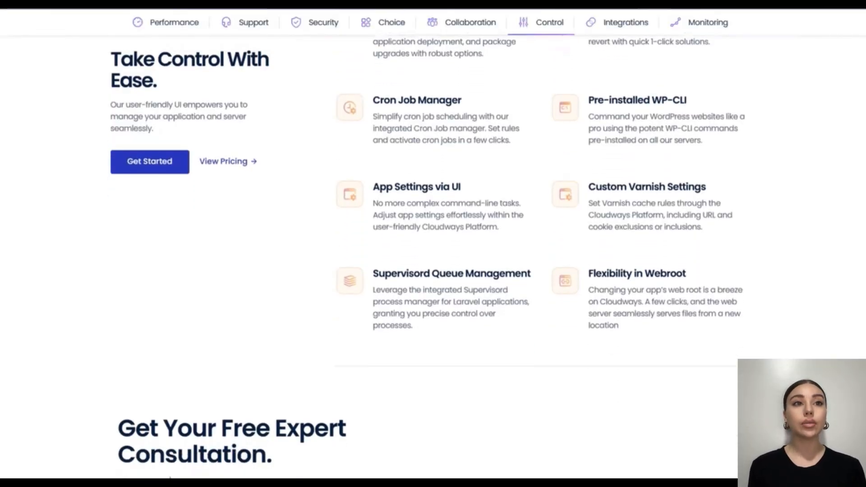
Step: Continue through the Monitoring features down to the customer testimonial
scroll("down", 3)
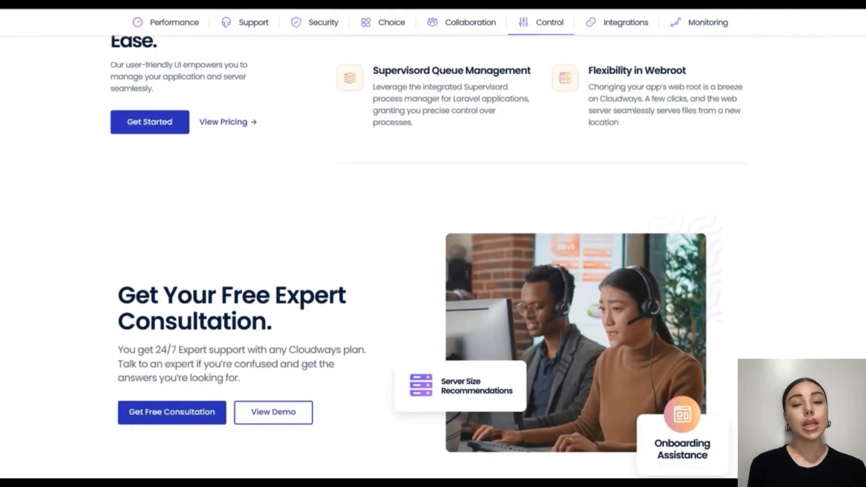
scroll("down", 3)
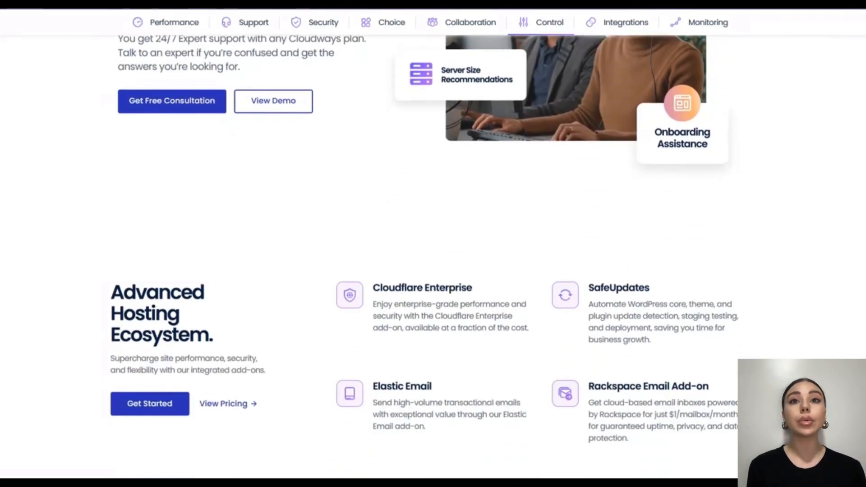
scroll("down", 3)
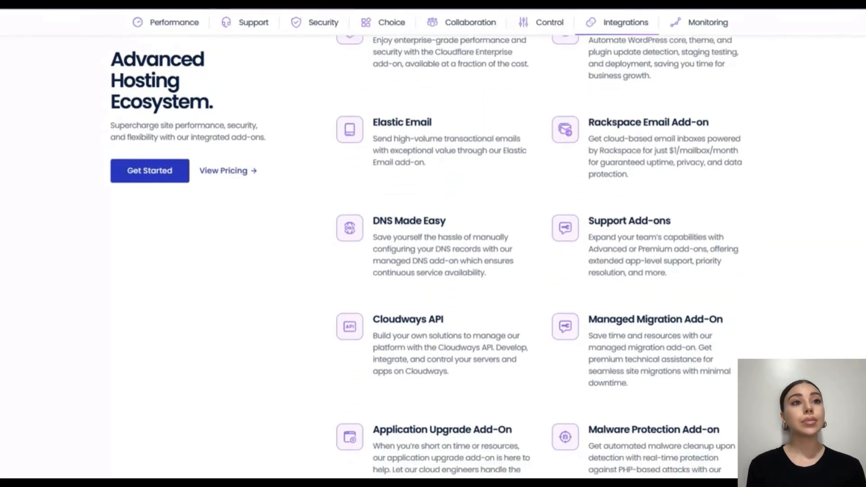
scroll("down", 3)
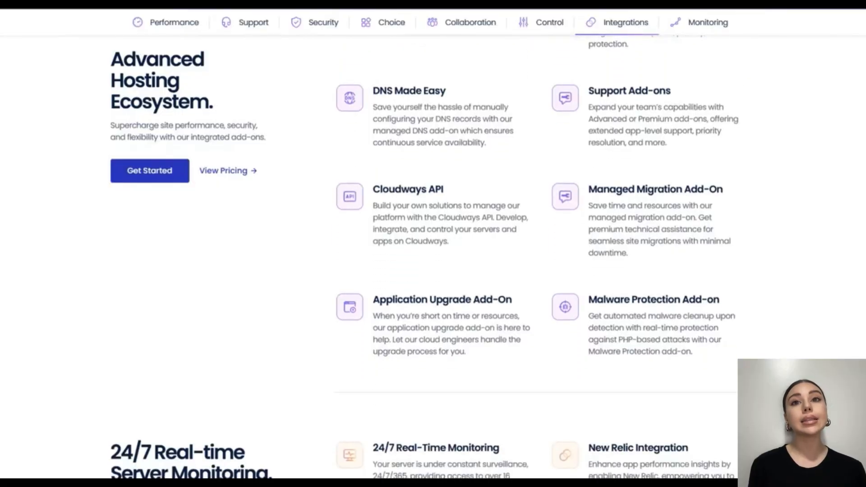
scroll("down", 3)
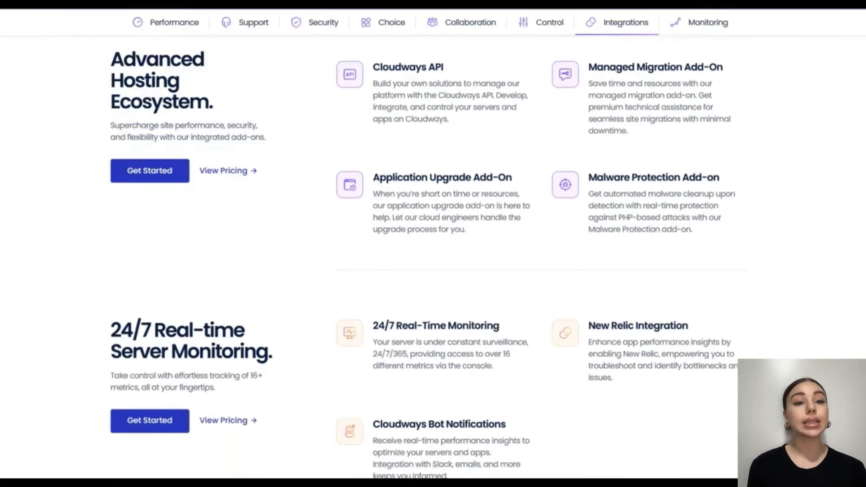
scroll("down", 3)
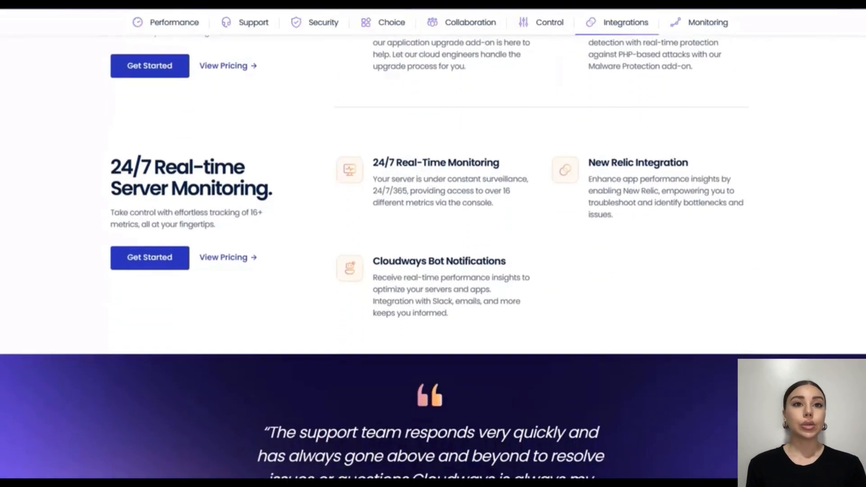
scroll("down", 3)
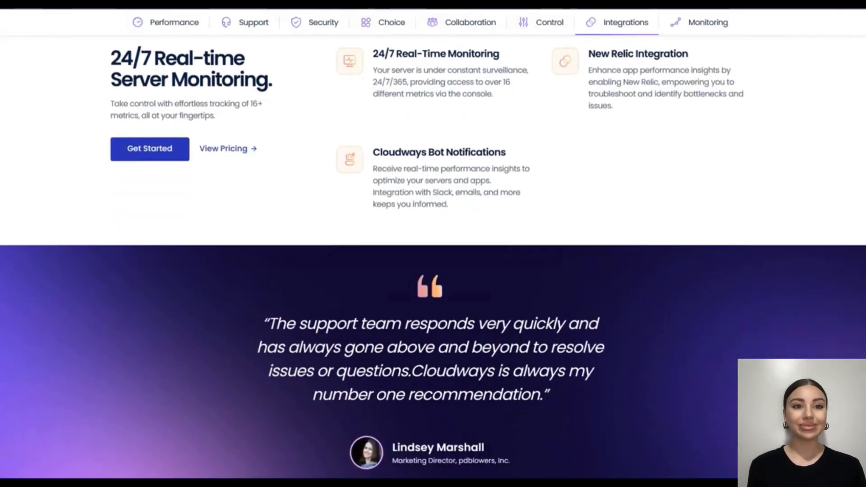
scroll("up", 3)
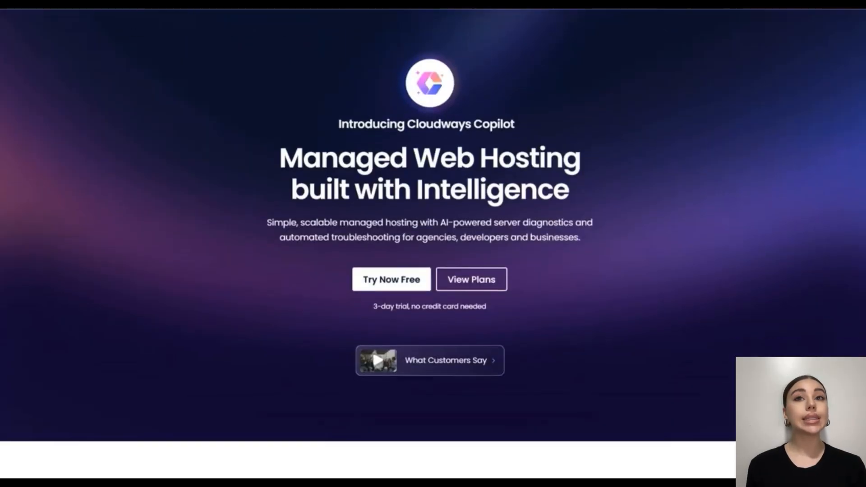
Step: Scroll the homepage to the Cloudways Flexible and Cloudways Autonomous hosting cards
scroll("down", 3)
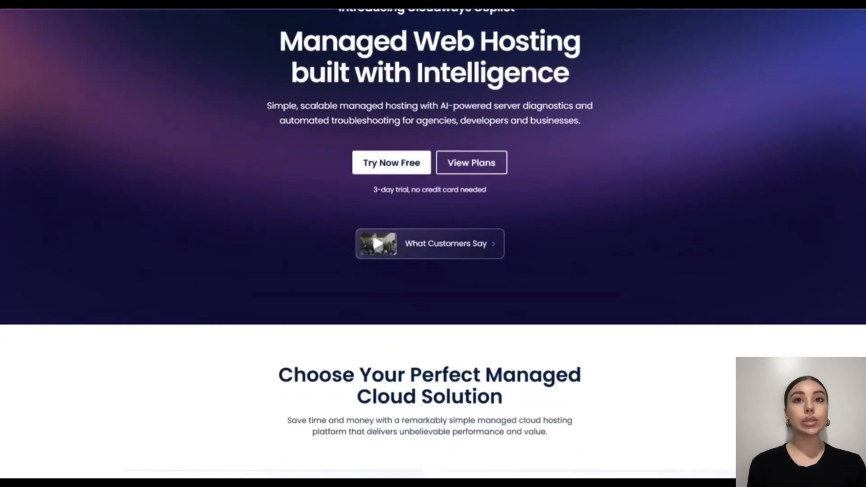
scroll("down", 3)
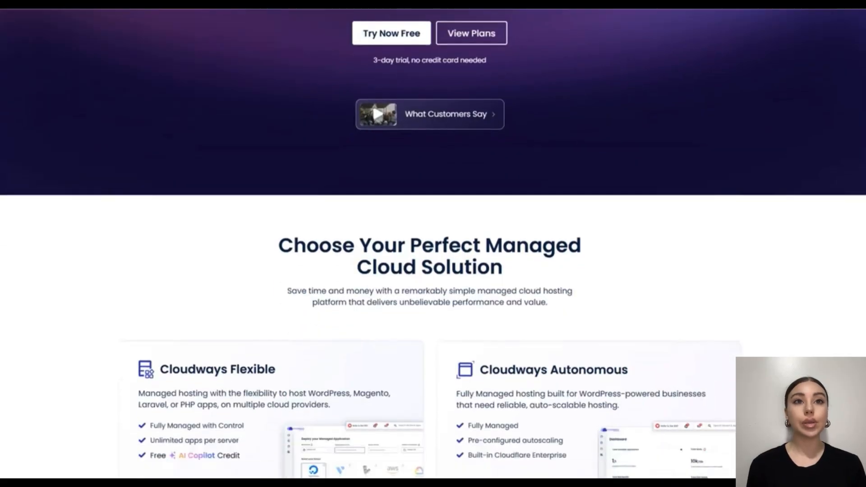
scroll("down", 3)
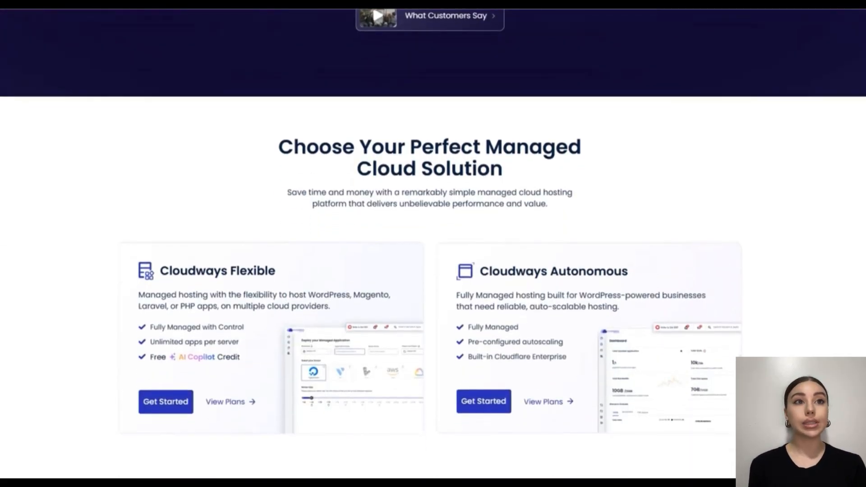
scroll("down", 3)
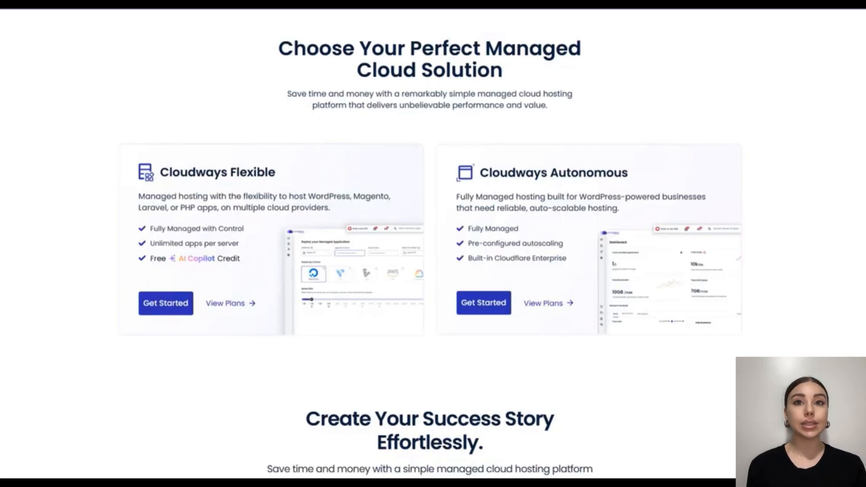
scroll("down", 3)
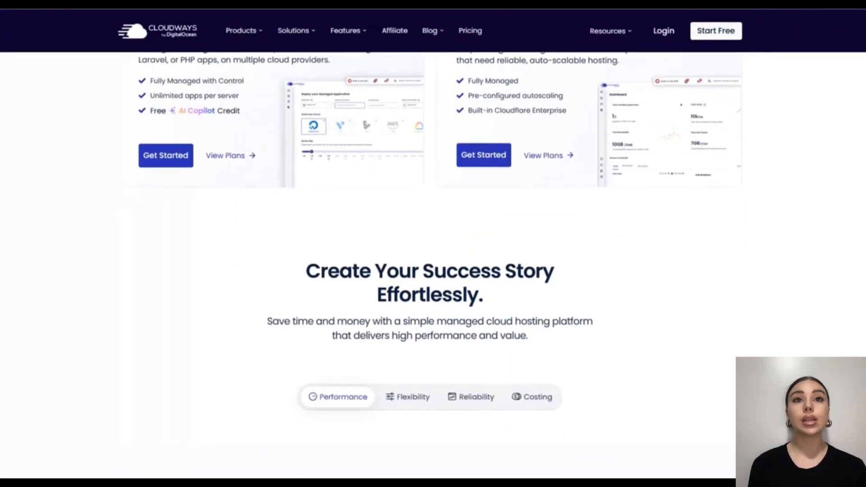
Step: Scroll past Unleash Performance to the Security, Team Collaboration and Monitoring cards
scroll("down", 3)
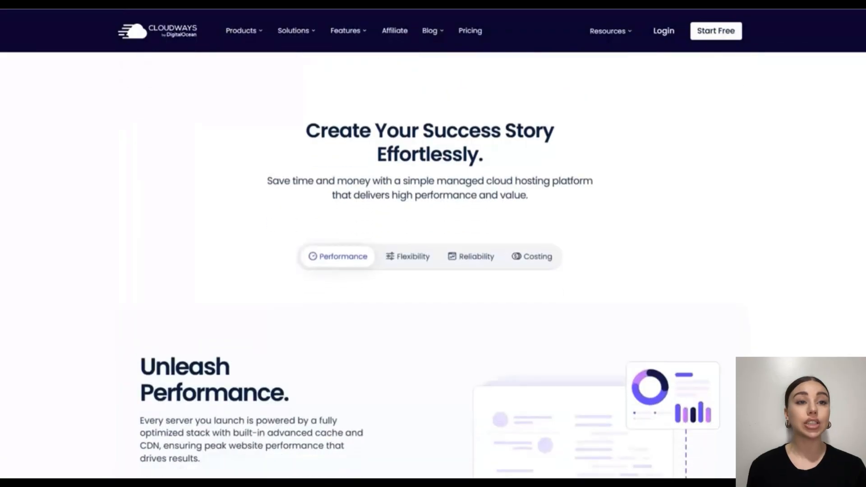
scroll("down", 3)
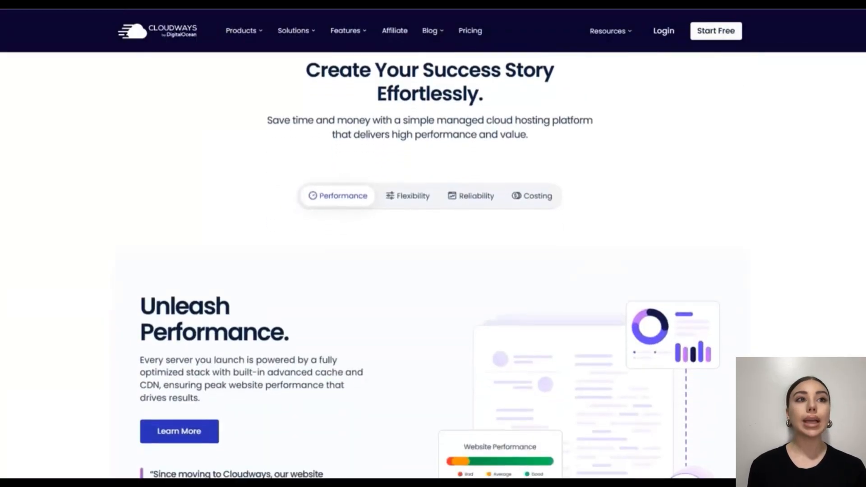
scroll("down", 3)
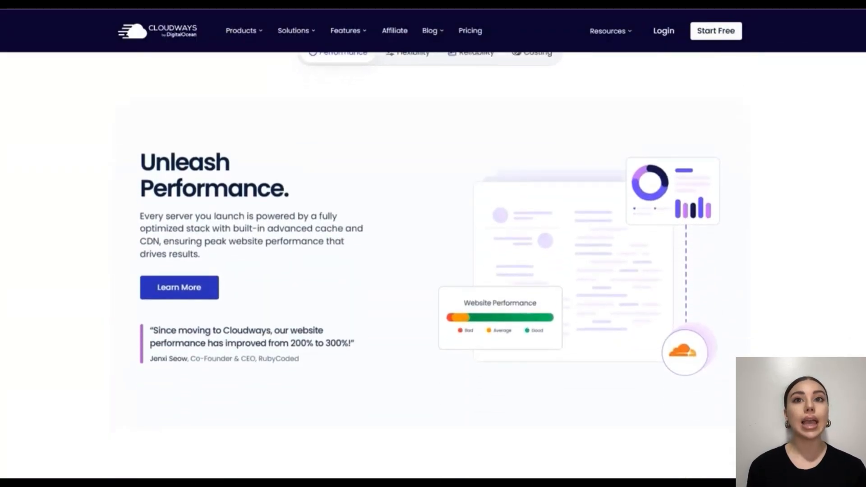
scroll("down", 3)
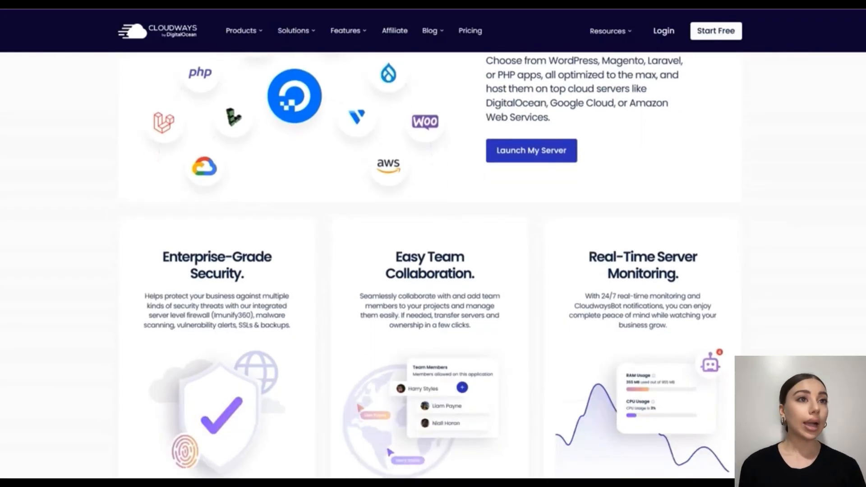
scroll("down", 3)
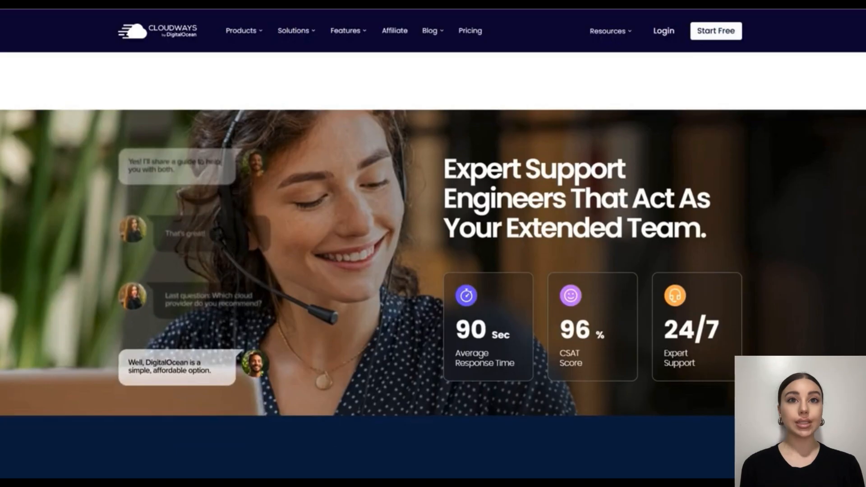
Step: Scroll to the Expert Support Engineers section with its response time and satisfaction figures
scroll("down", 3)
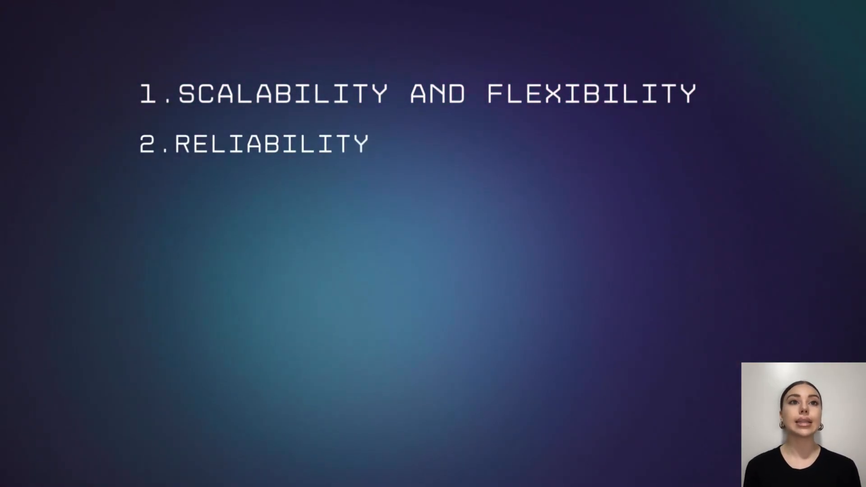
Step: Extend the second list point to read 'RELIABILITY AND UPTIME'
type("AND UPTIME")
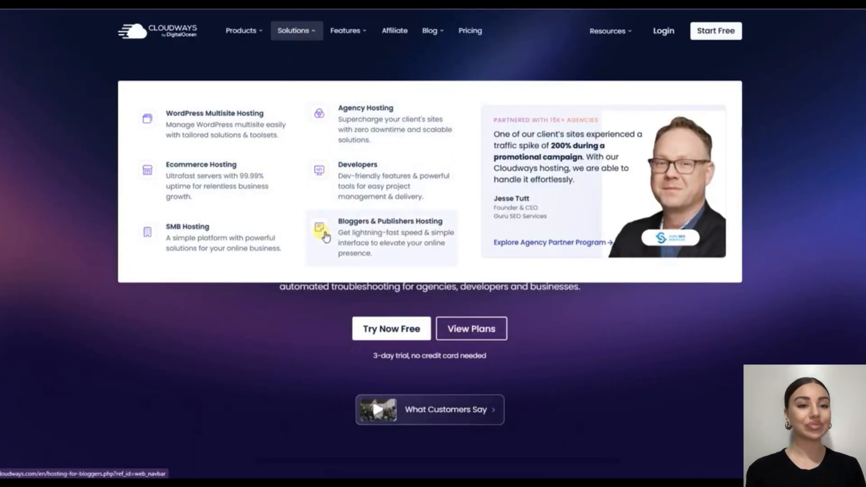
Step: Bring up the Solutions dropdown listing hosting solutions from WordPress Multisite to Bloggers & Publishers
left_click(292, 31)
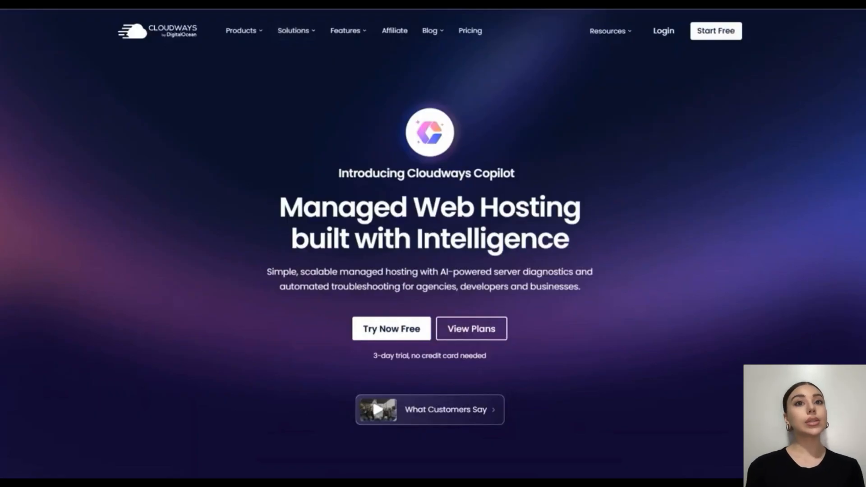
Step: Scroll down the homepage to the Expert Support Engineers section with 90-second response and 96% satisfaction
scroll("down", 3)
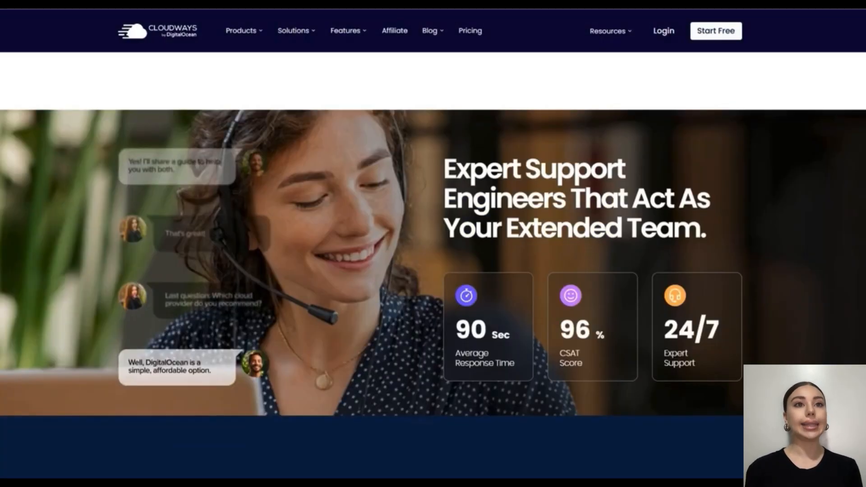
scroll("down", 3)
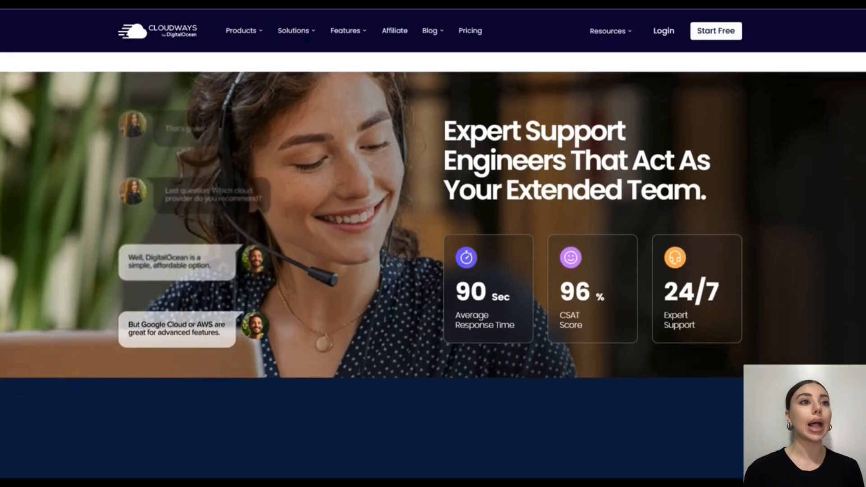
scroll("down", 3)
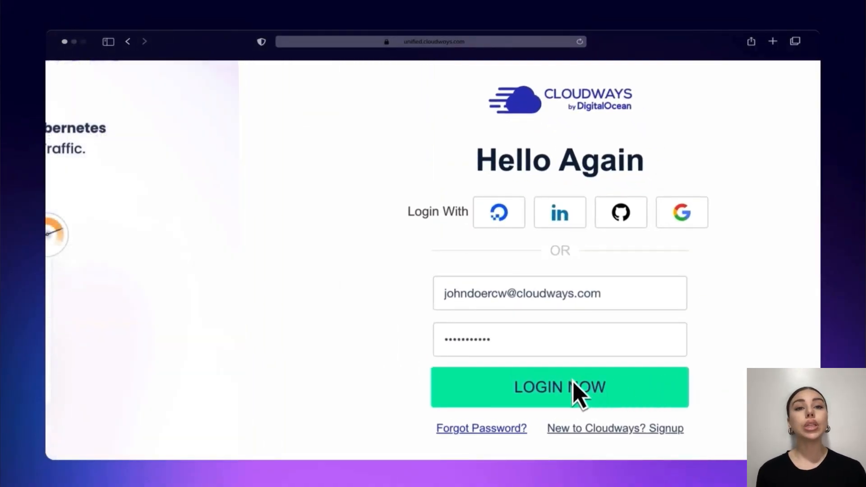
Step: Sign in to the Cloudways account and show the servers list with the Production Server
left_click(559, 386)
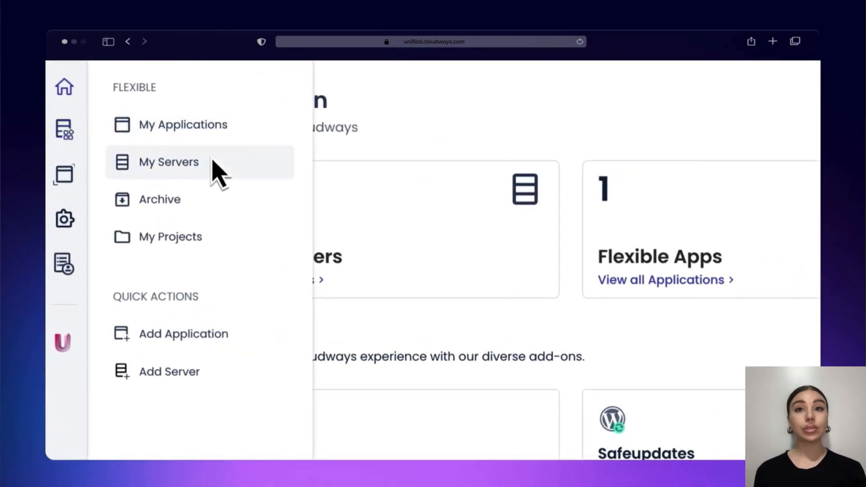
left_click(169, 161)
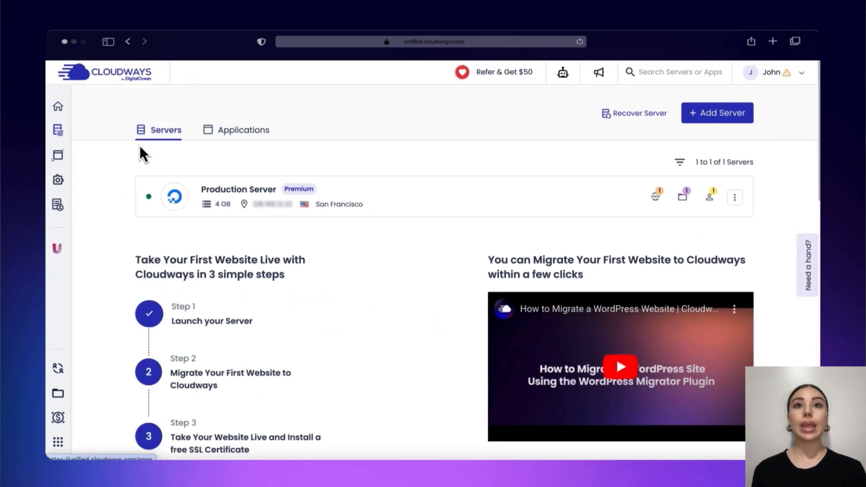
mouse_move(359, 193)
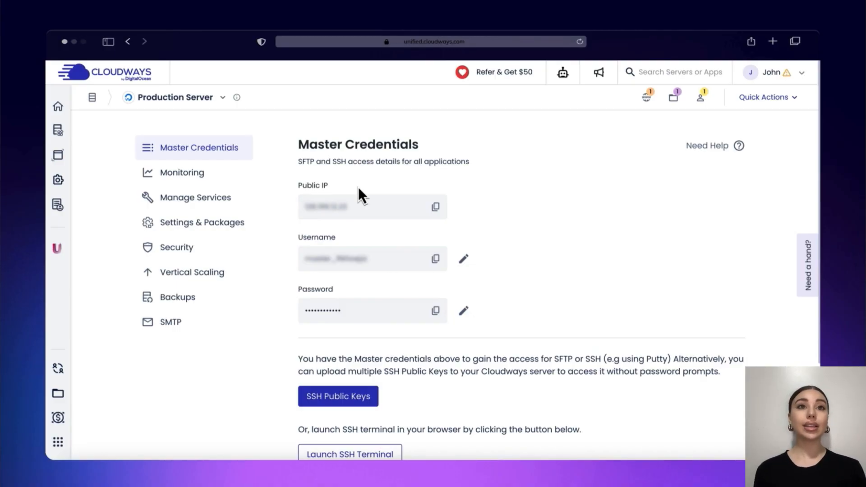
Step: Show the dashboard home with its Total Servers and Flexible Apps cards
left_click(55, 107)
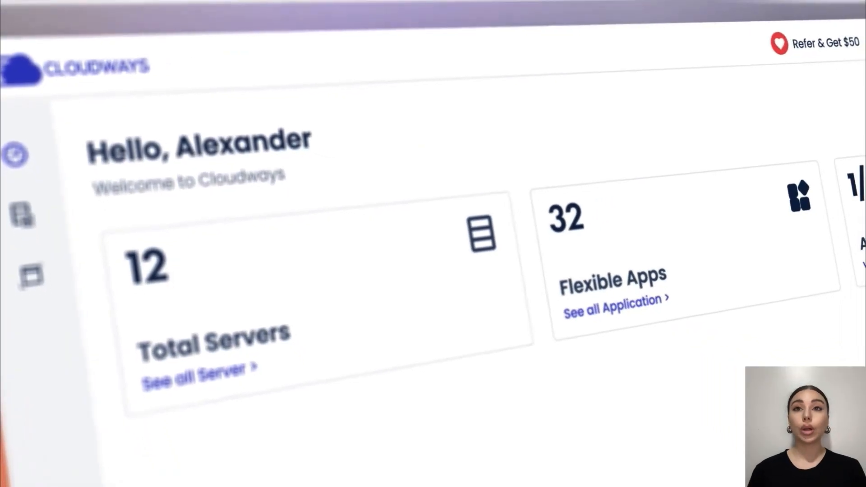
Step: Scroll down to the 'Two Powerful Ways to Host' section with Flexible hosting on DigitalOcean
scroll("down", 3)
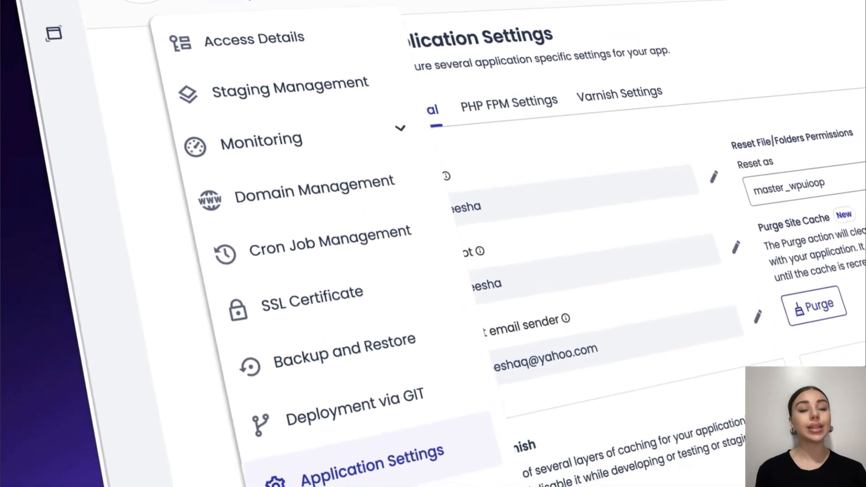
scroll("down", 3)
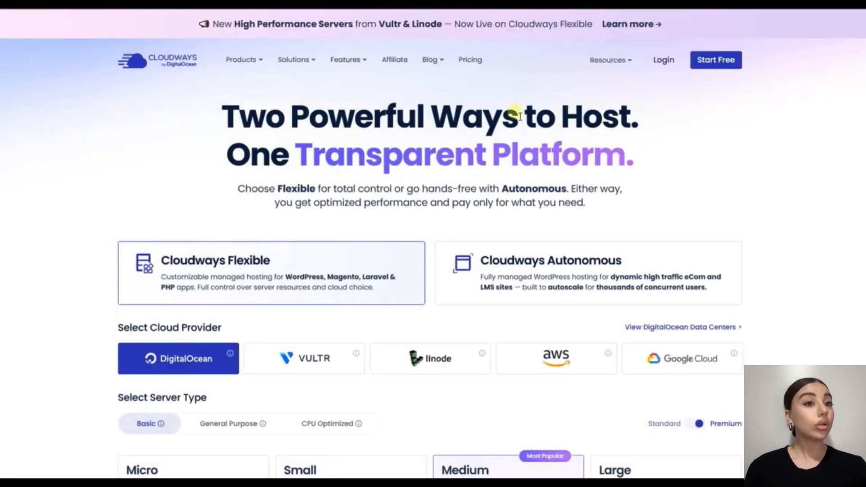
mouse_move(577, 208)
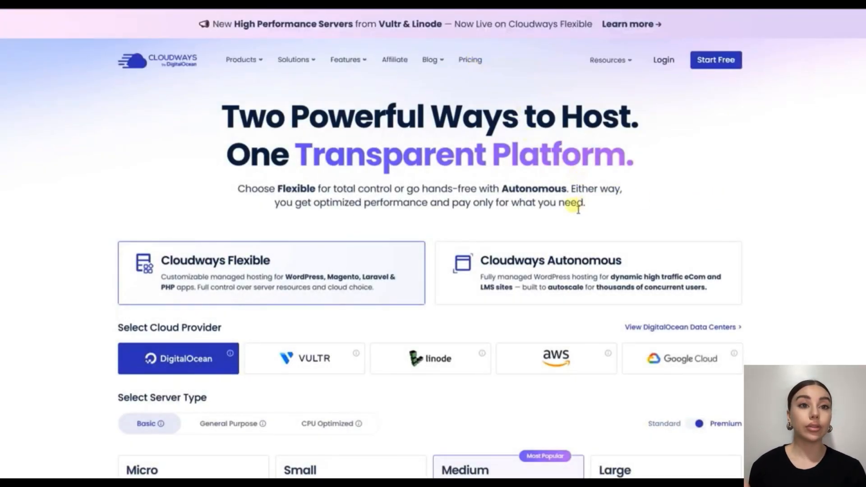
Step: Scroll down to the pricing cards for the DigitalOcean server plans
scroll("down", 3)
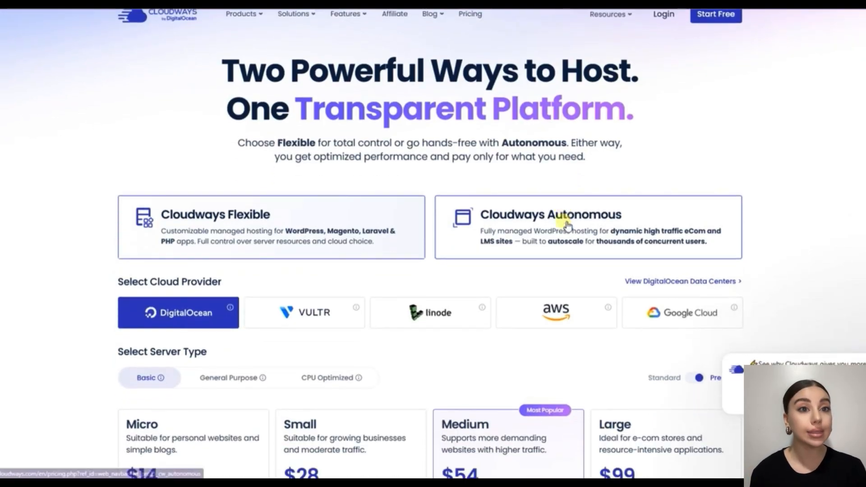
scroll("down", 3)
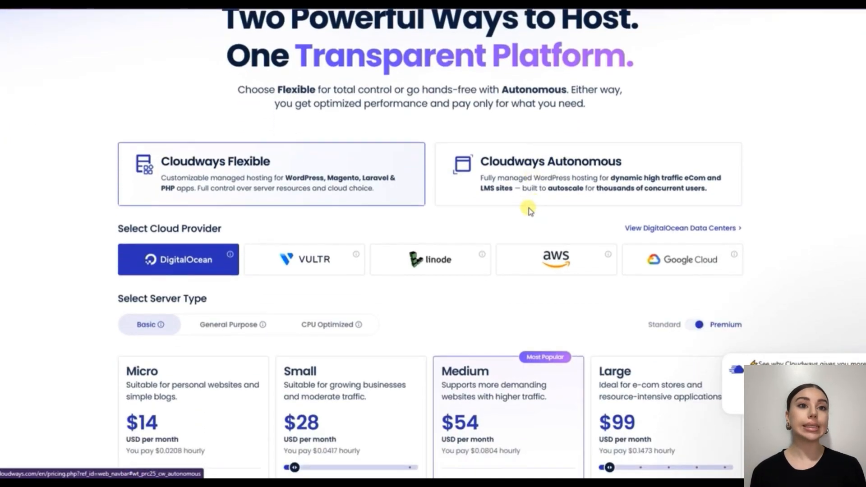
mouse_move(489, 217)
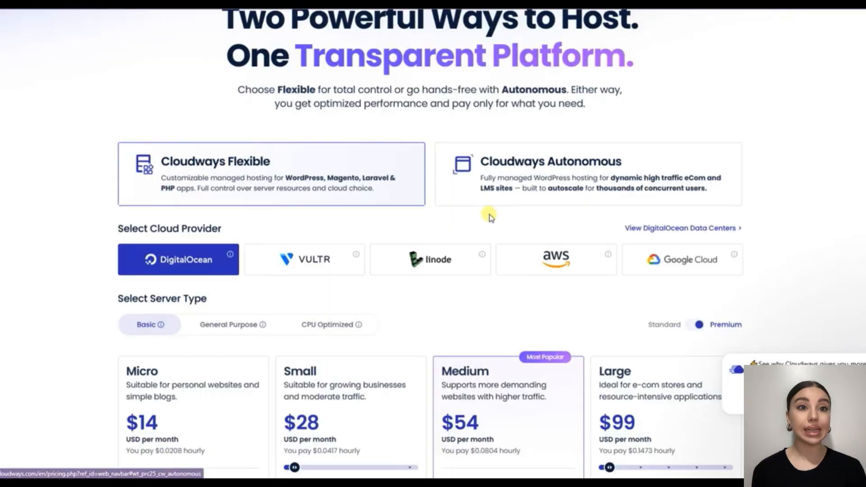
scroll("down", 3)
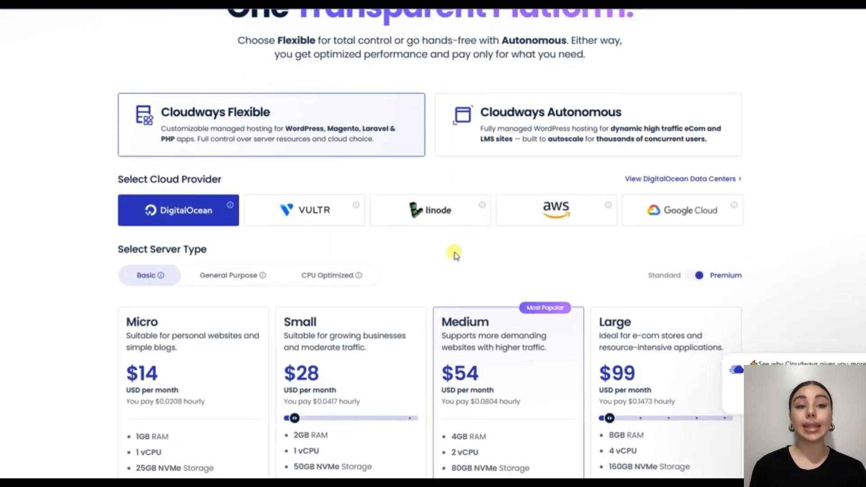
scroll("down", 3)
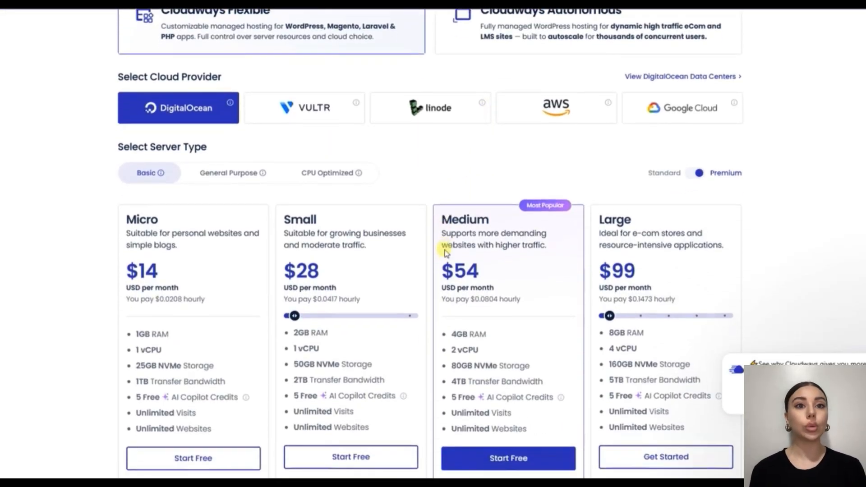
scroll("down", 3)
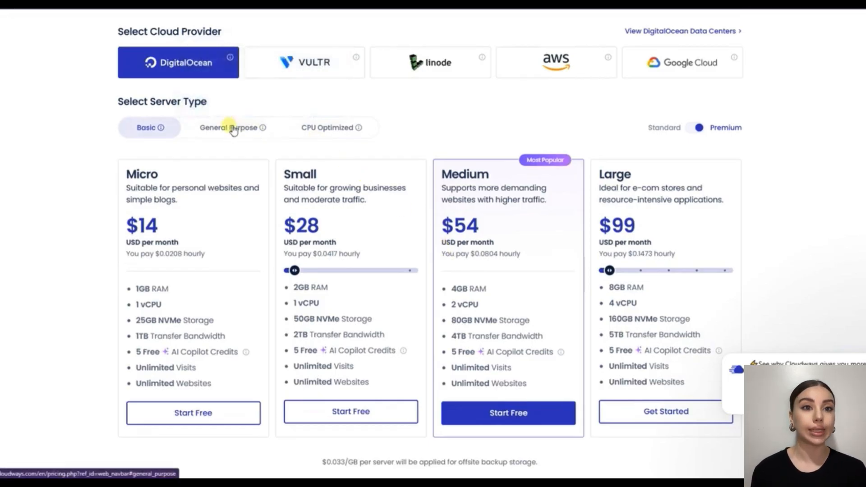
Step: Show DigitalOcean General Purpose and CPU Optimized prices, then switch to Vultr's plans
left_click(228, 127)
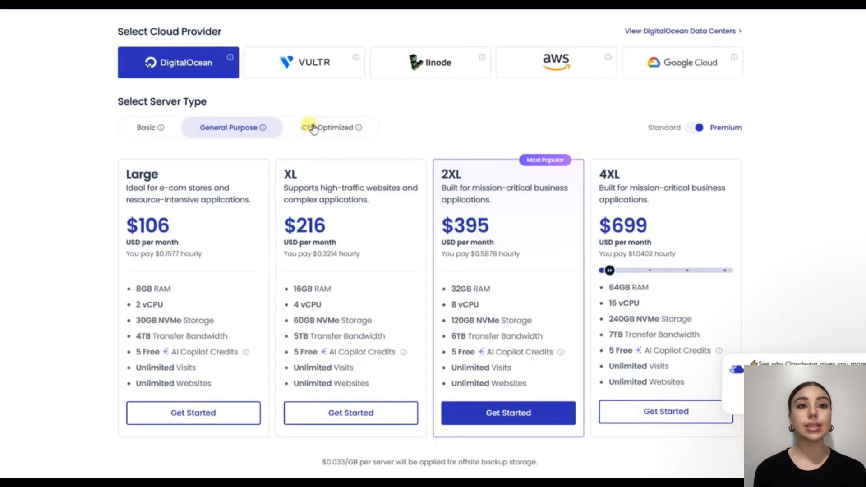
left_click(330, 128)
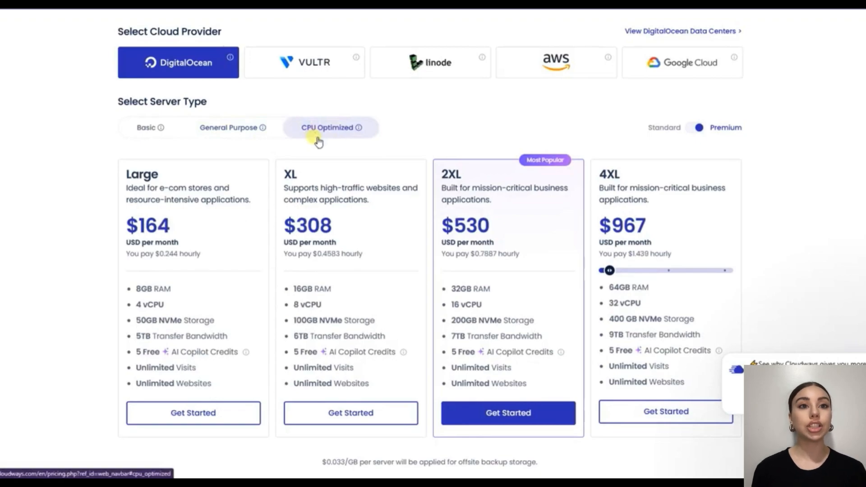
left_click(304, 62)
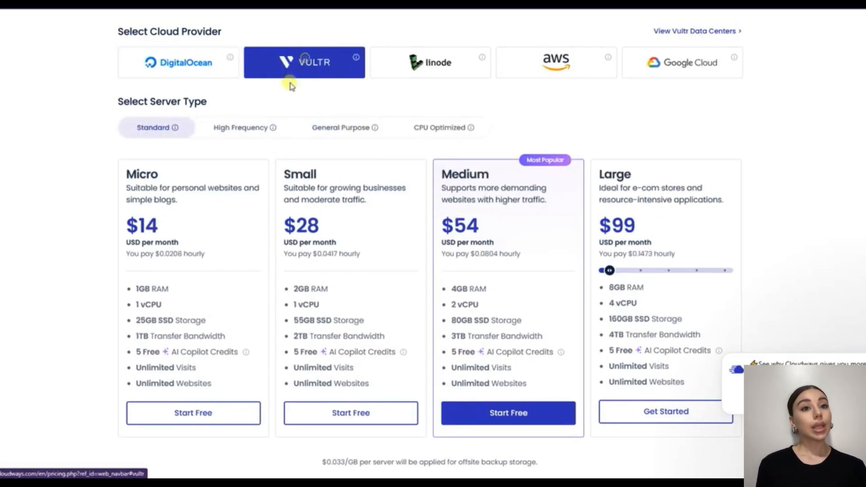
mouse_move(283, 108)
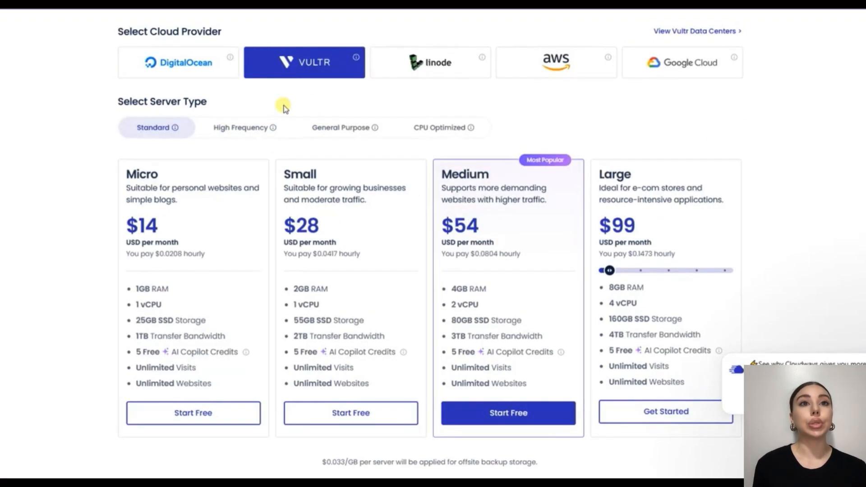
Step: Show Vultr High Frequency, General Purpose and CPU Optimized prices, then switch to Linode
left_click(240, 127)
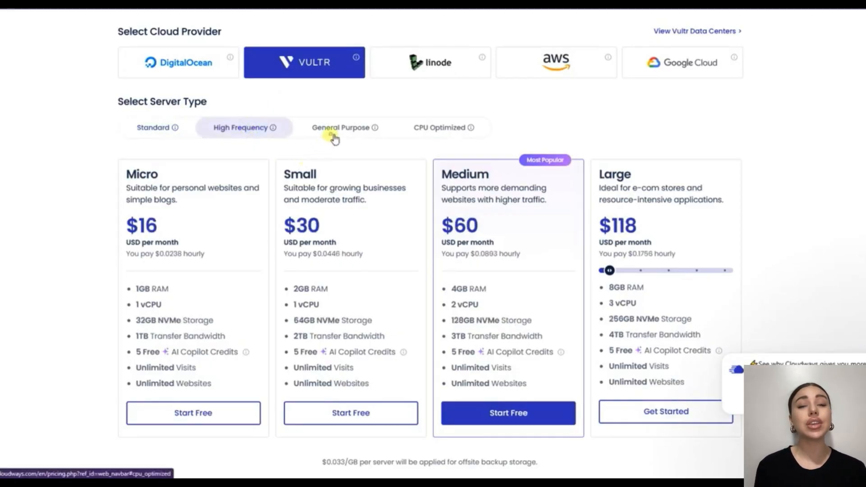
left_click(340, 127)
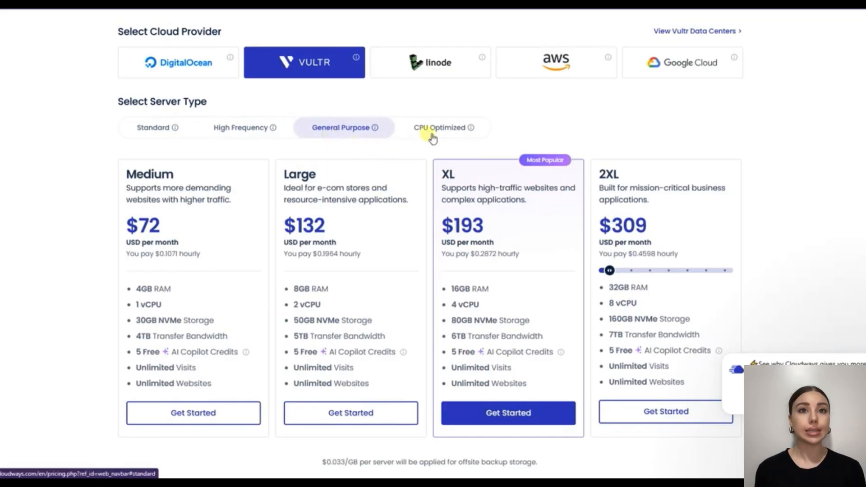
left_click(440, 127)
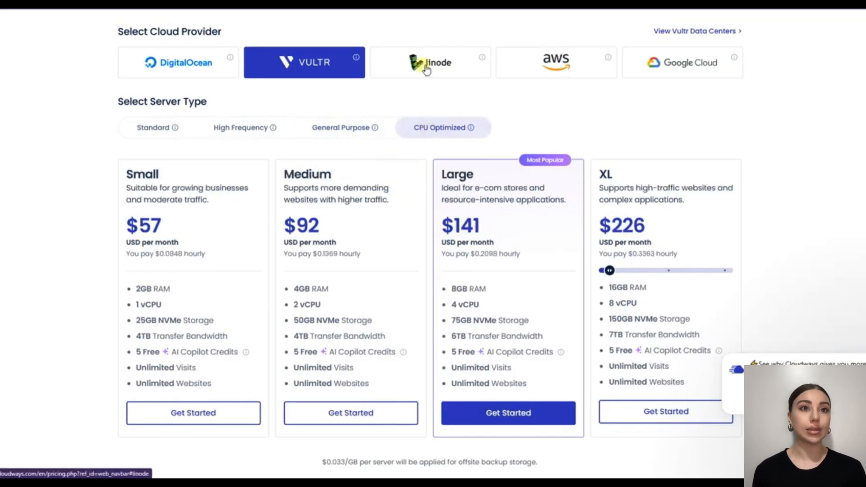
left_click(429, 62)
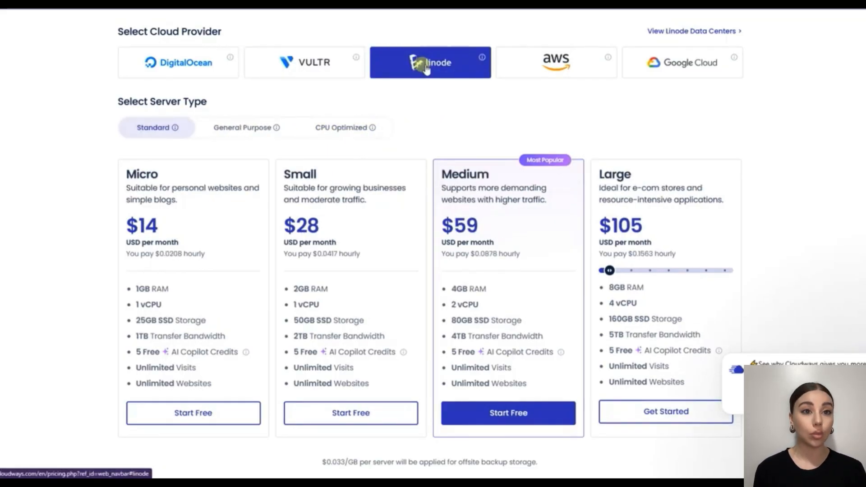
mouse_move(254, 108)
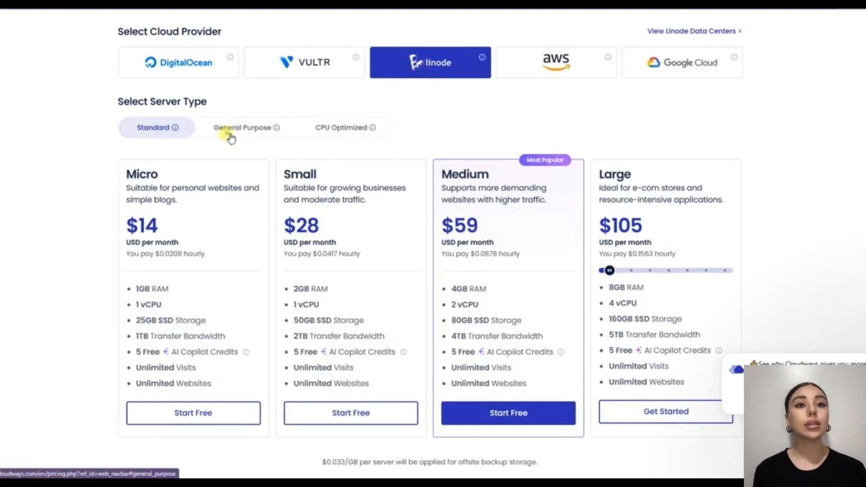
Step: Show Linode General Purpose and CPU Optimized prices, then switch to the AWS plans
left_click(241, 128)
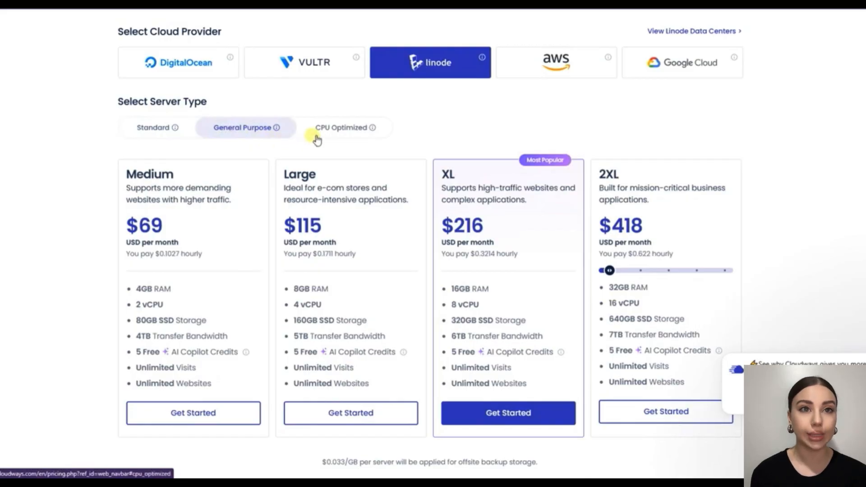
left_click(345, 127)
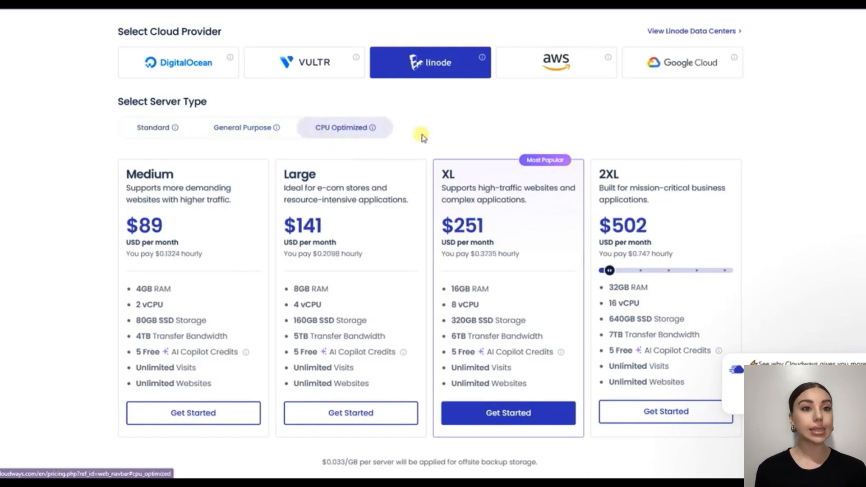
left_click(555, 62)
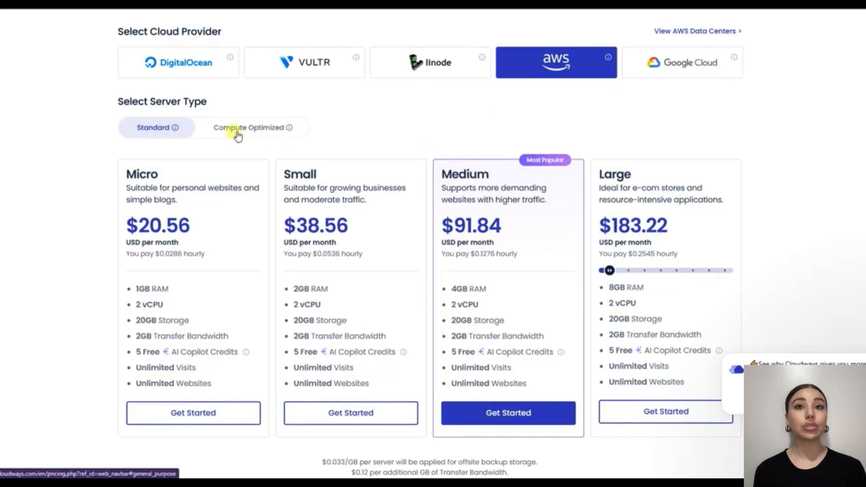
Step: Show AWS Compute Optimized prices, then Google Cloud's Compute Optimized and High Compute plans
left_click(248, 128)
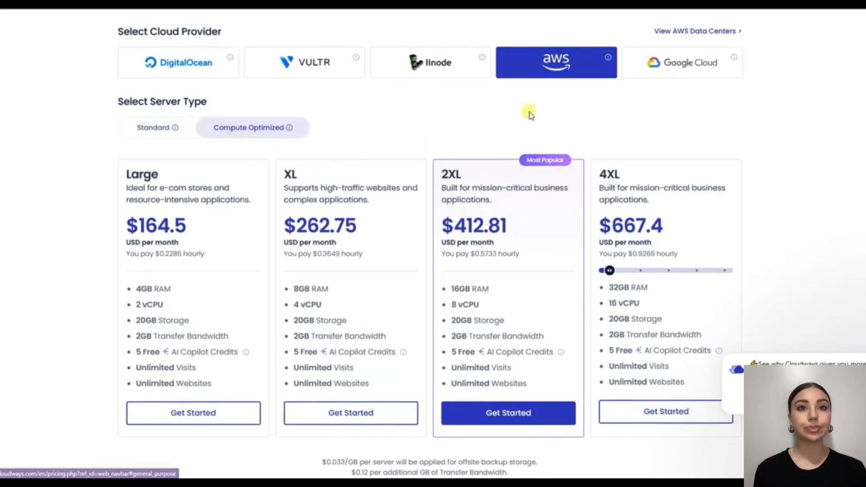
left_click(681, 62)
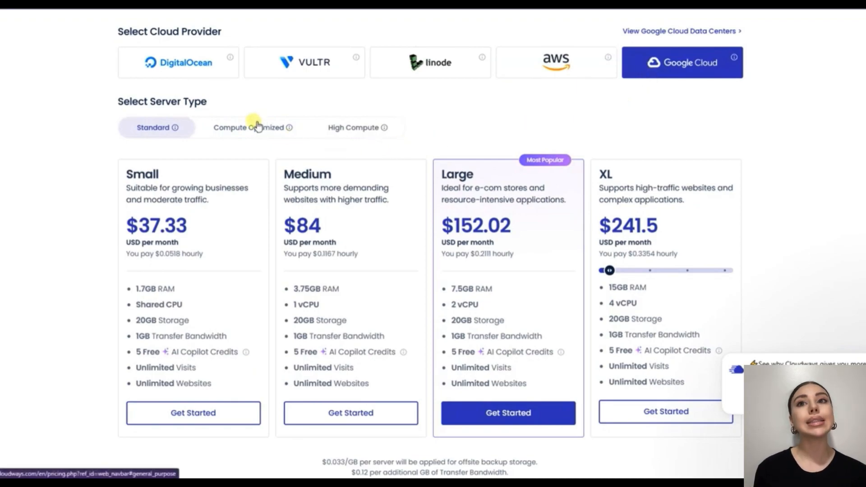
left_click(248, 127)
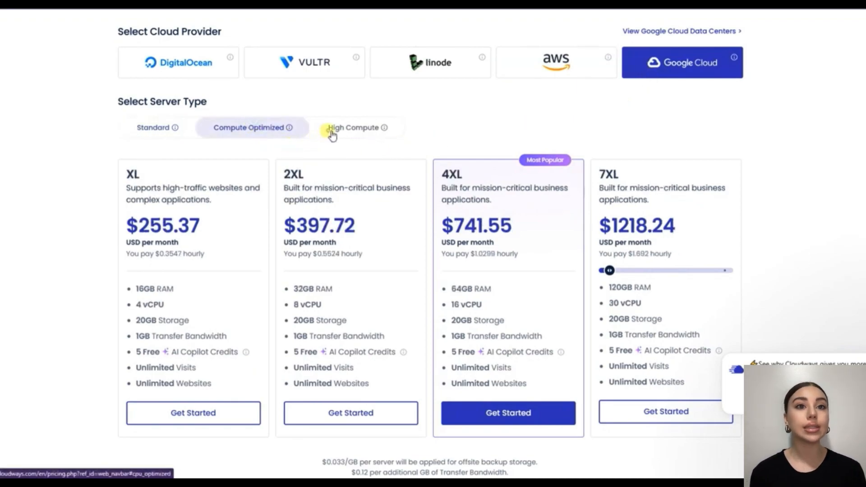
left_click(356, 127)
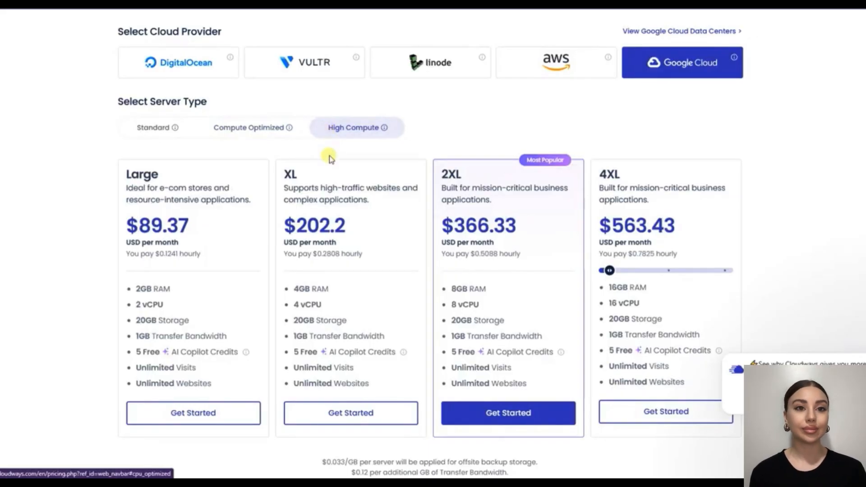